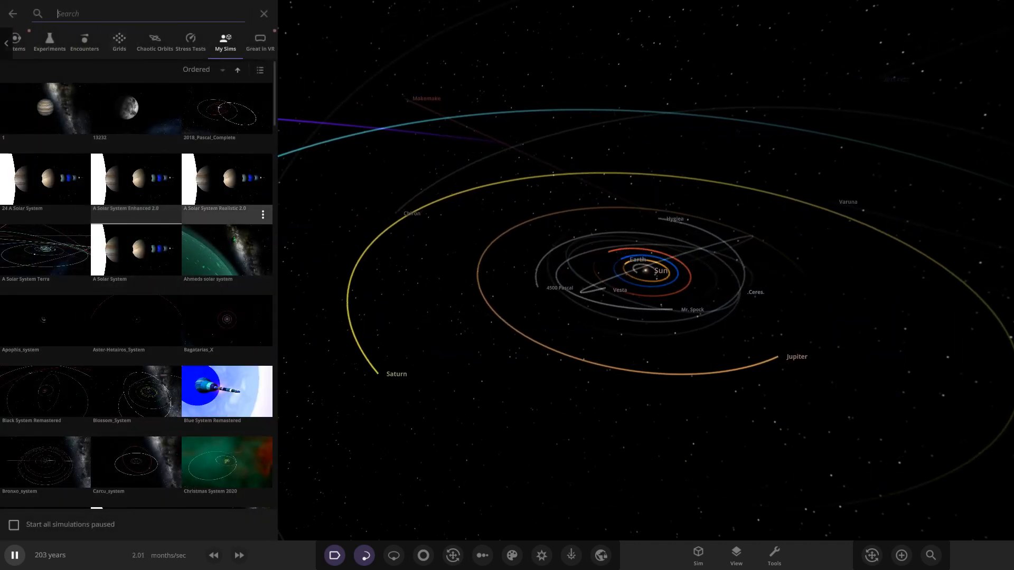
- Scroll through My Sims toward the community star system
scroll("down", 3)
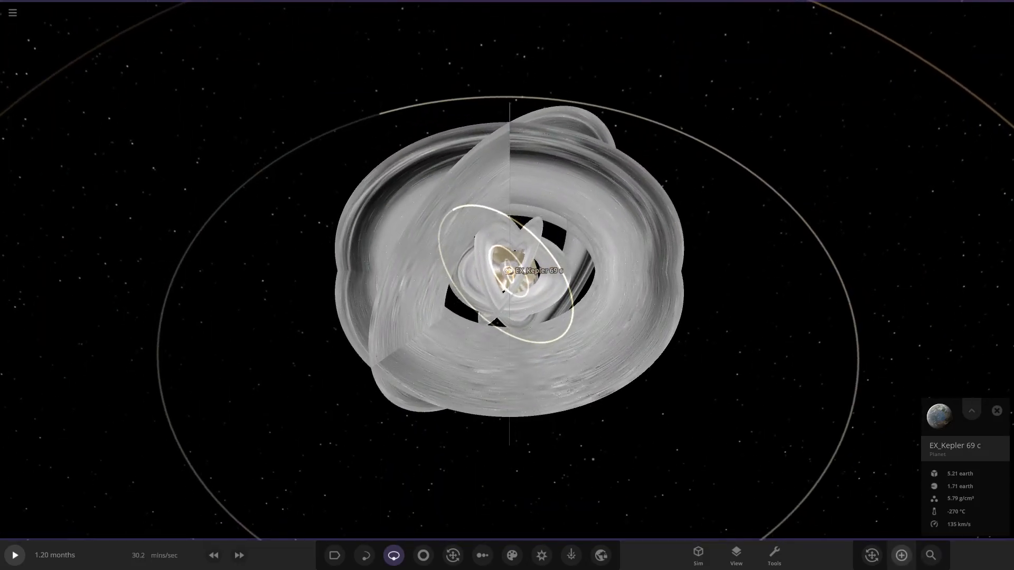
- Select the white ring from the Add Object library and review its full properties
left_click(901, 555)
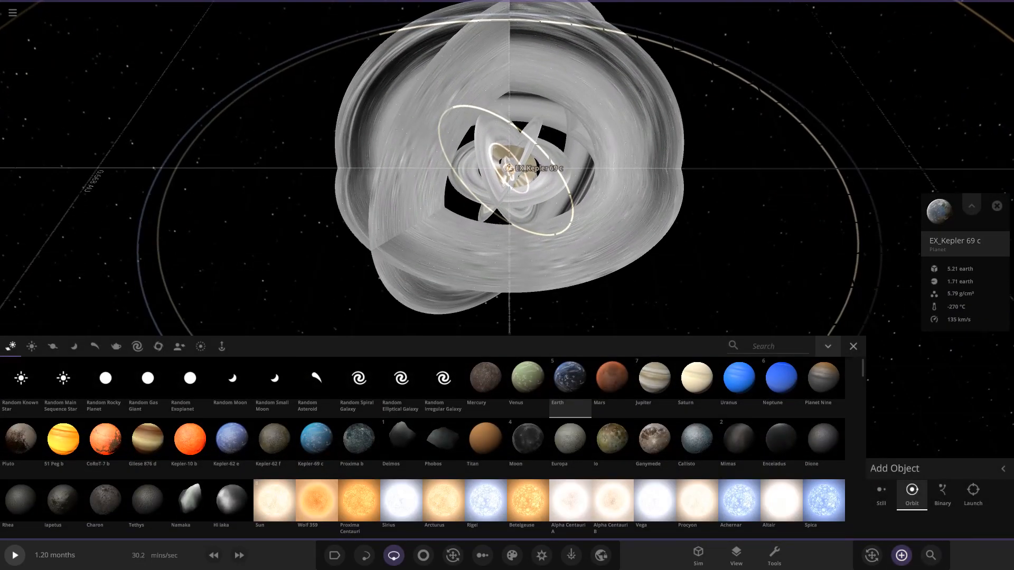
left_click(178, 346)
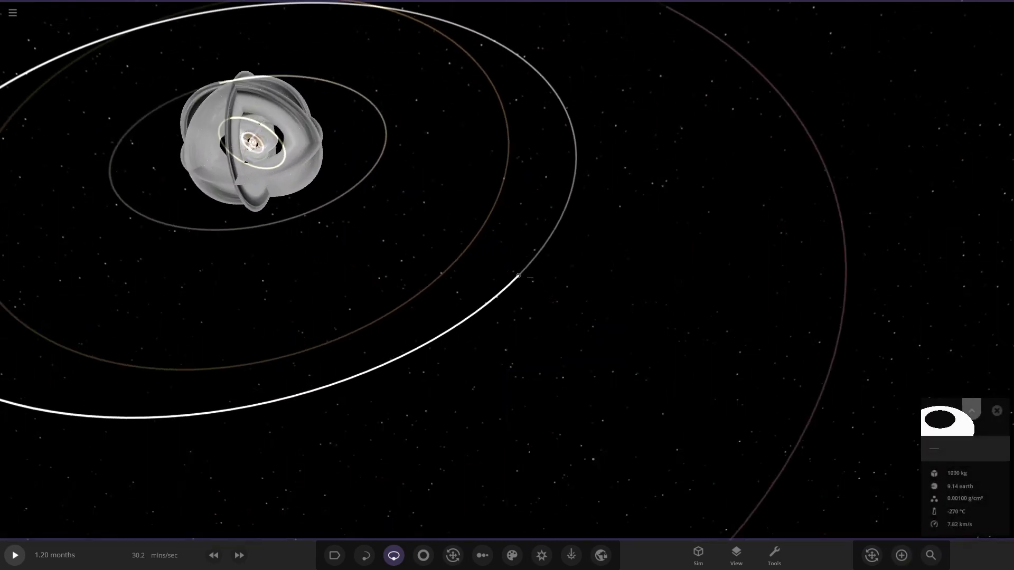
left_click(970, 411)
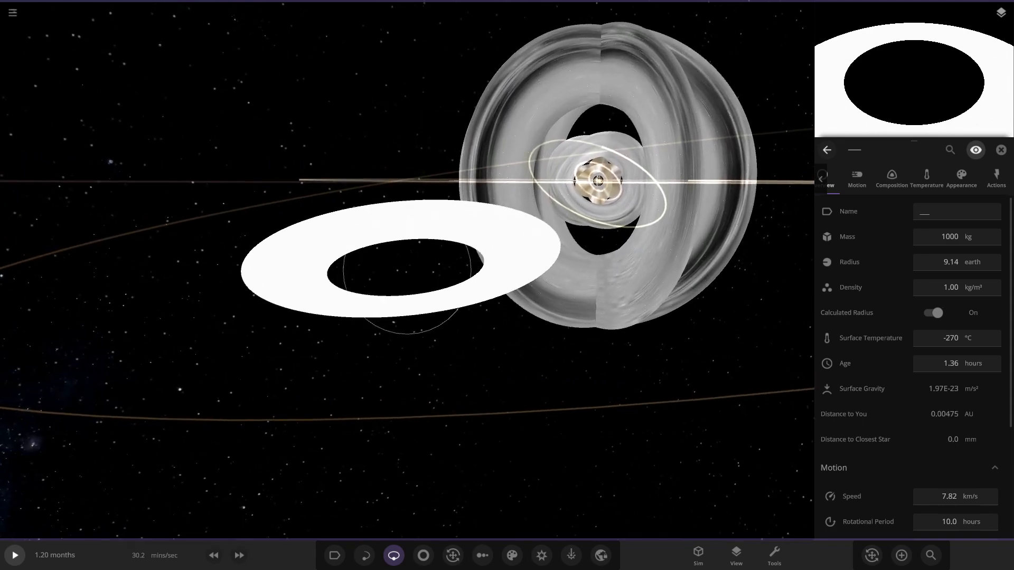
scroll("down", 3)
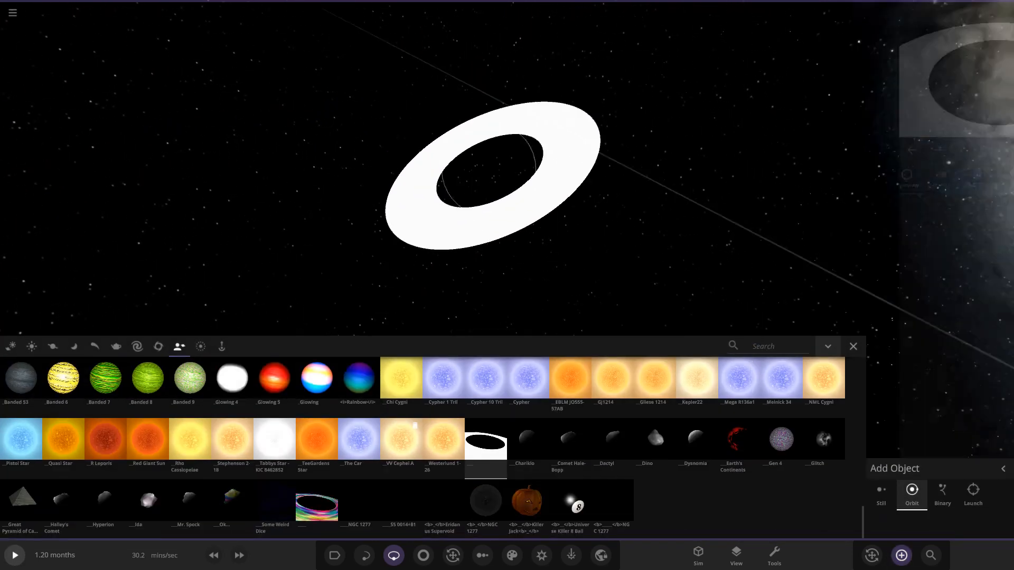
- Browse the built-in objects, pick Saturn, and close the object library
left_click(11, 347)
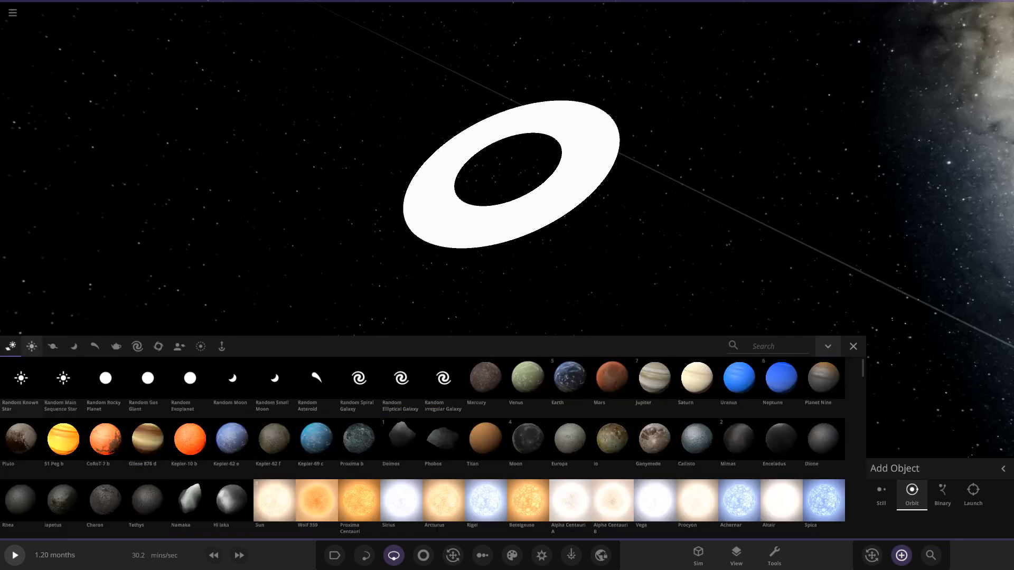
left_click(695, 378)
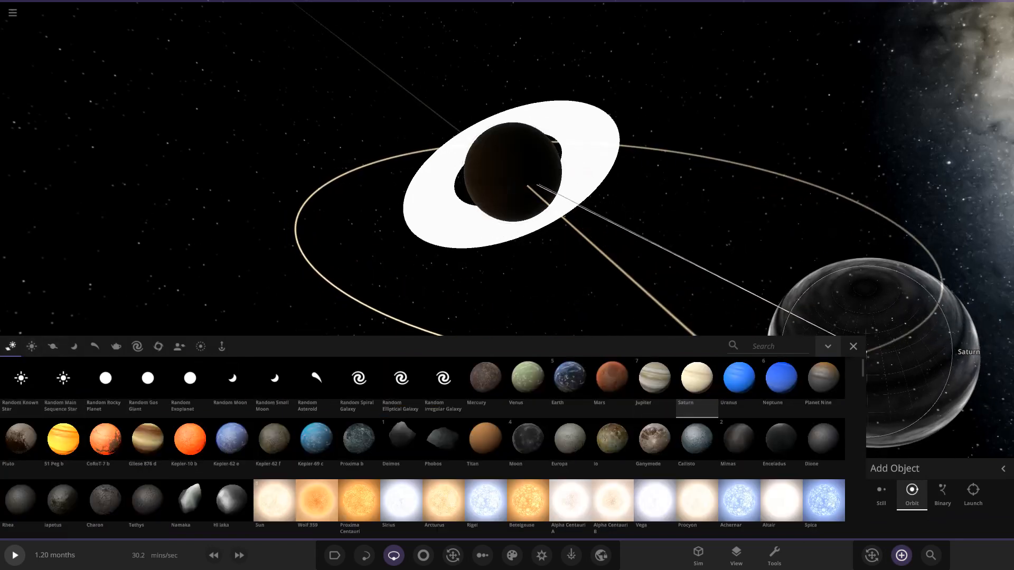
left_click(852, 346)
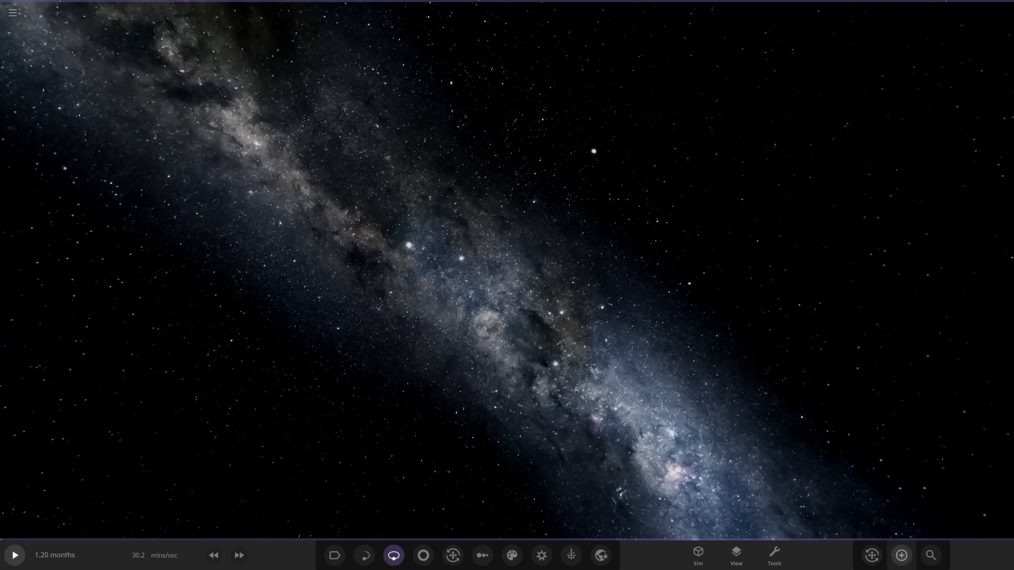
- Navigate back toward the system's central star
left_click(899, 555)
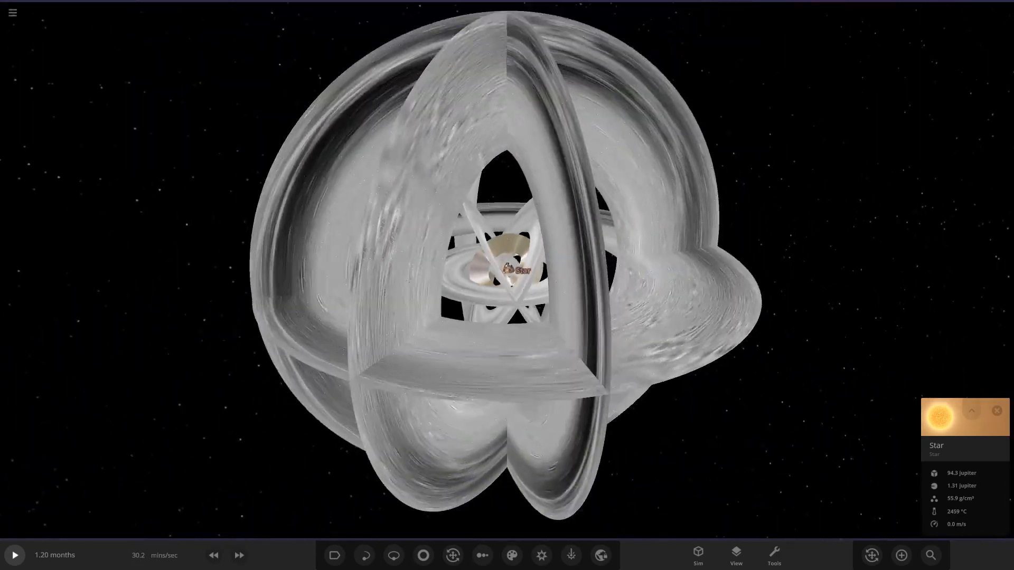
- Review the object's Motion orbital details, then scroll Phrodi's Overview properties
scroll("down", 3)
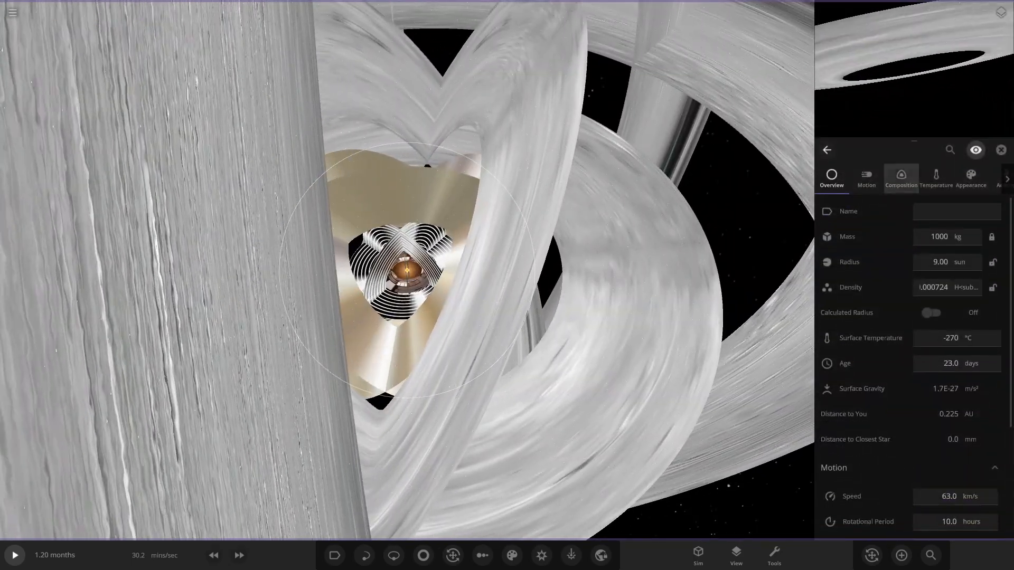
left_click(866, 178)
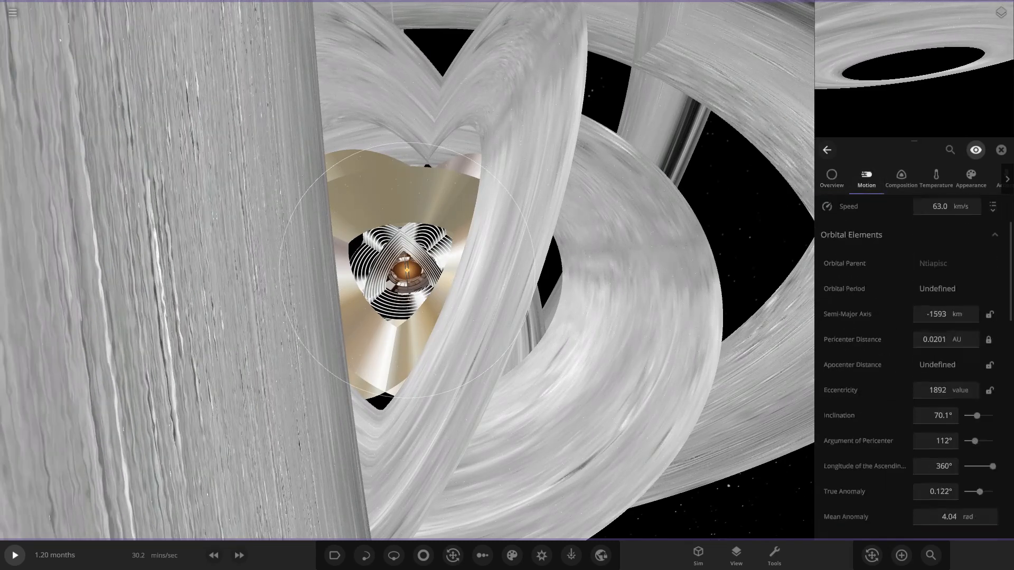
scroll("down", 3)
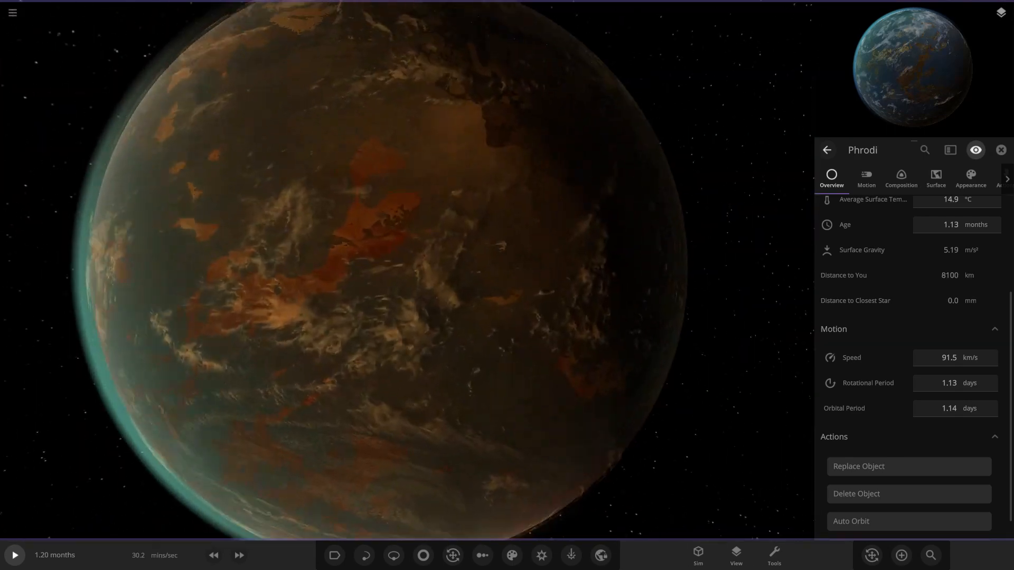
- Zoom out from Phrodi and close its properties panel
scroll("down", 3)
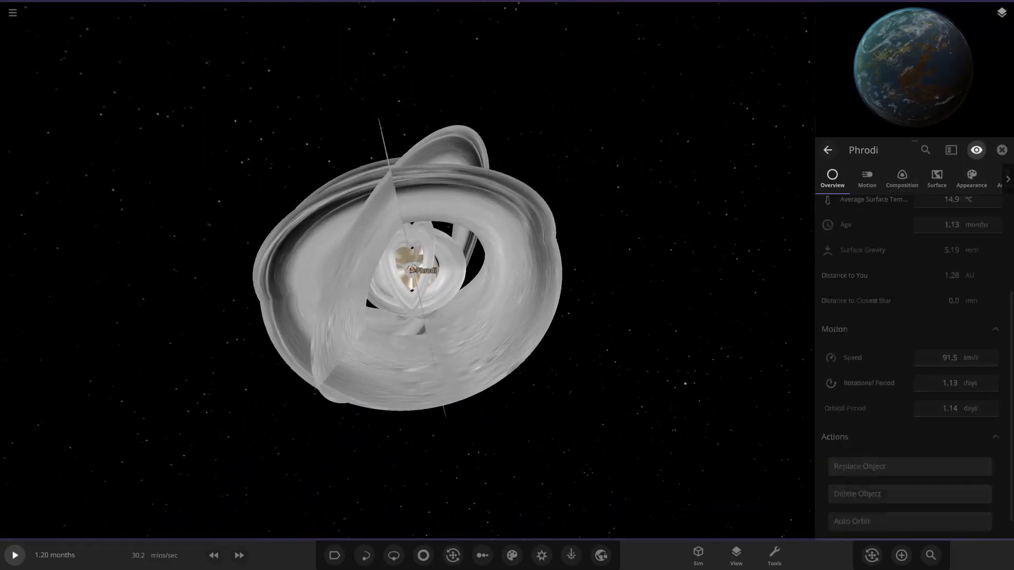
left_click(1001, 150)
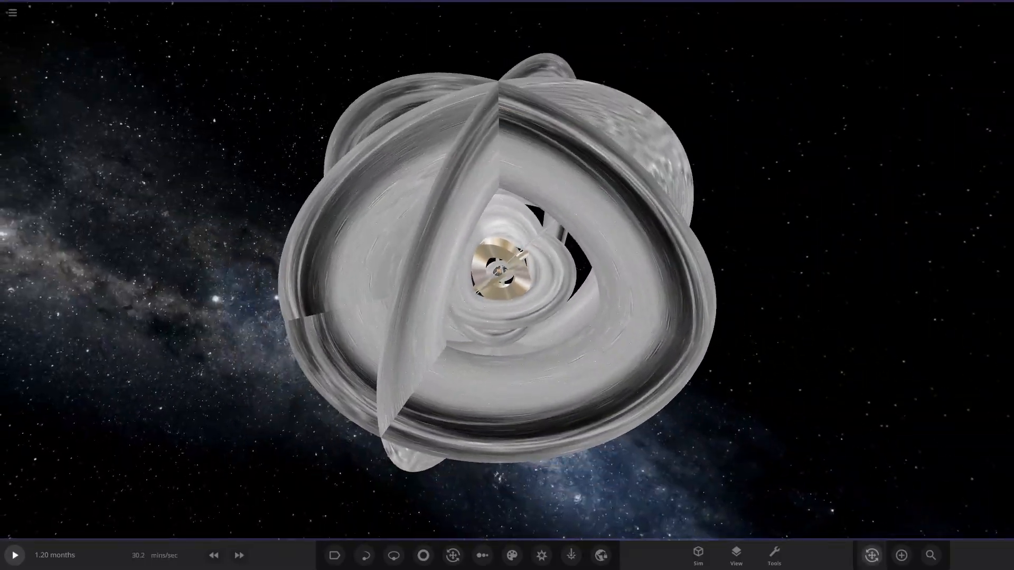
- Add a Rigel star beside the system and check its radius options
left_click(901, 554)
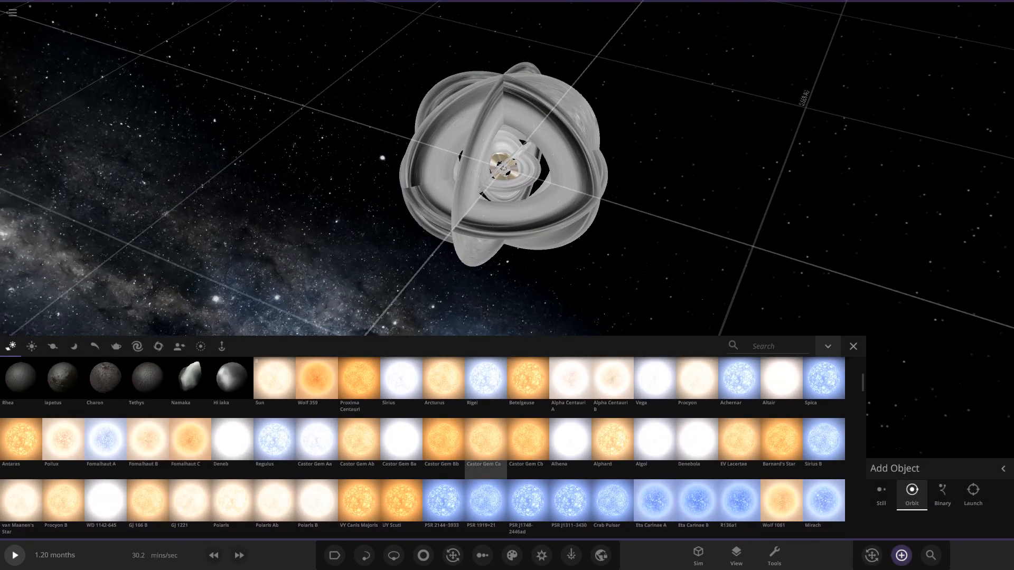
left_click(442, 378)
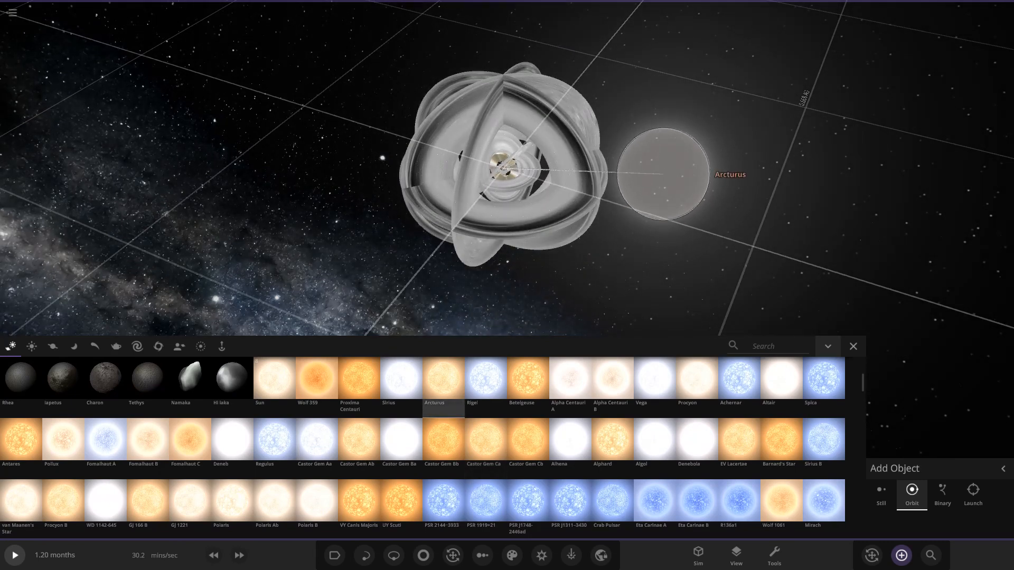
left_click(485, 378)
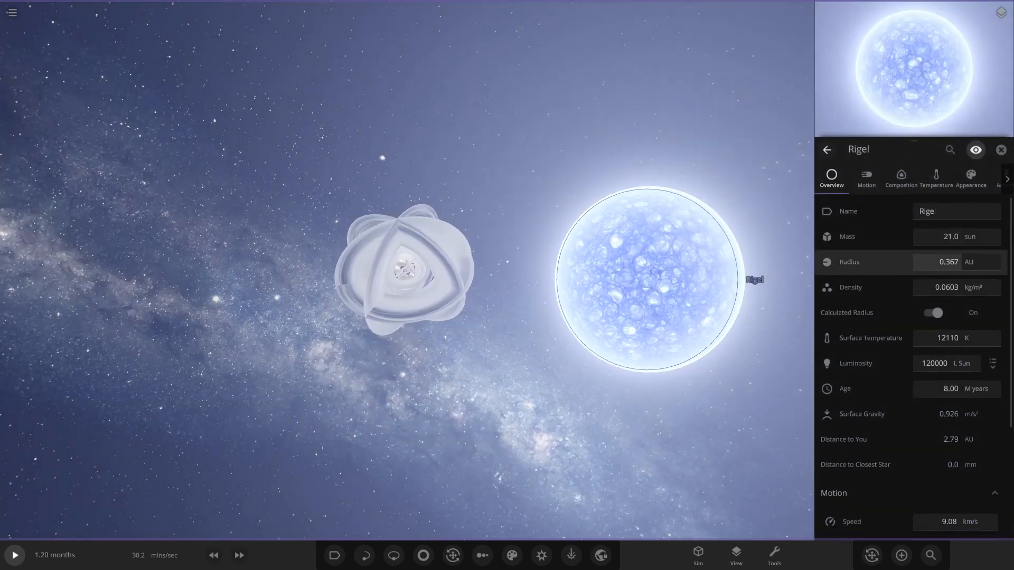
mouse_move(848, 261)
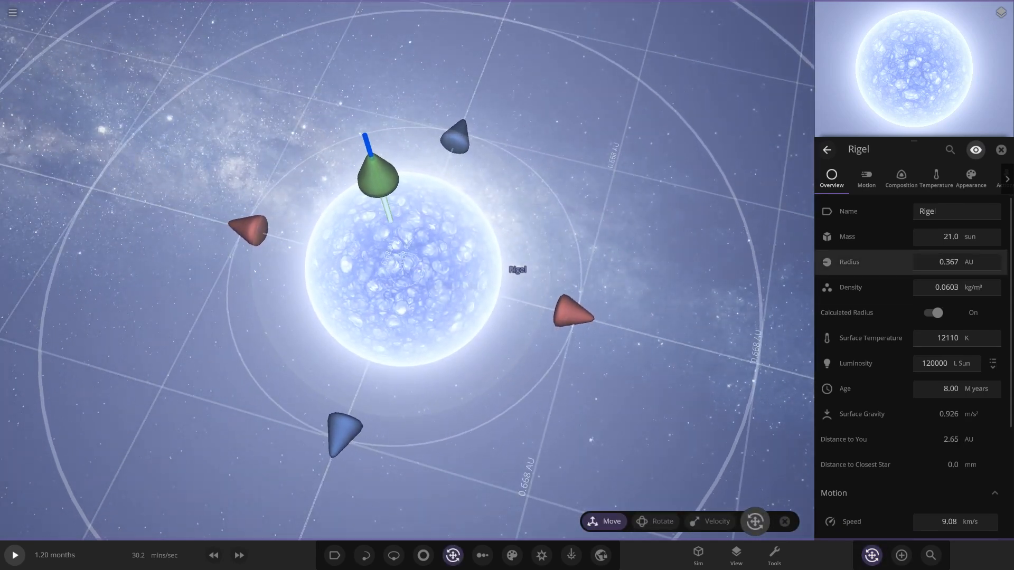
left_click(948, 262)
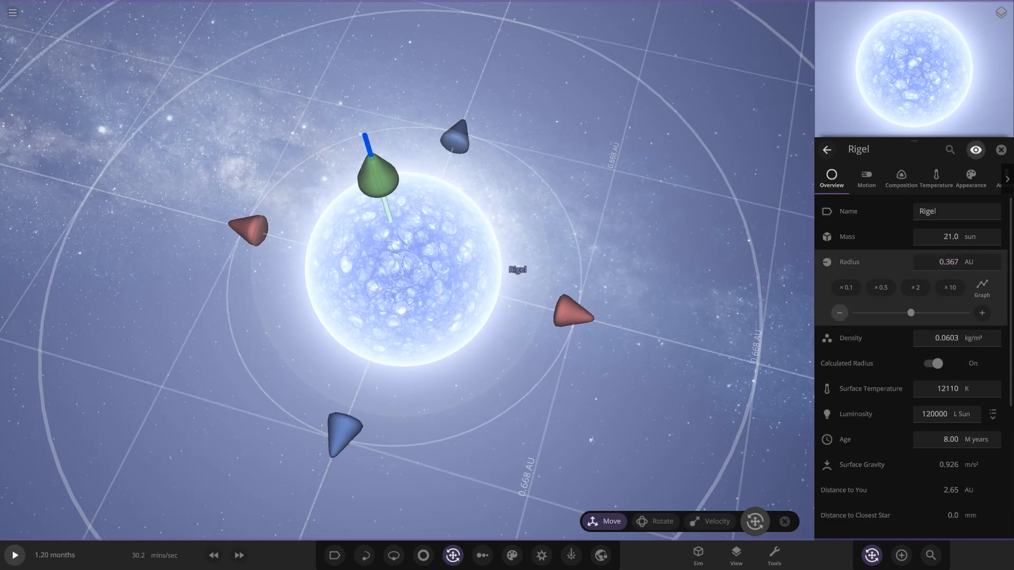
left_click(932, 363)
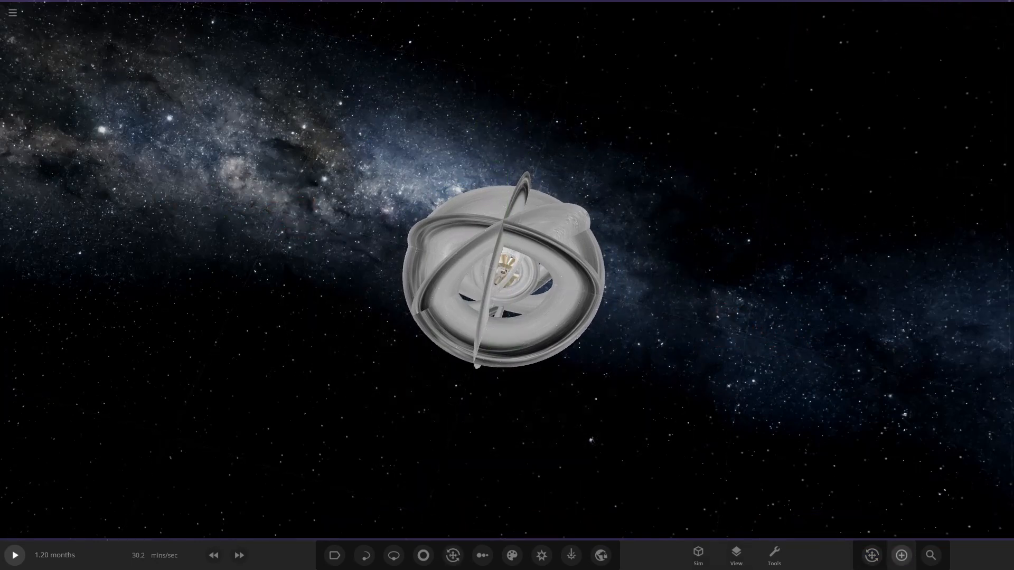
- Place the custom 1 Rainbow Deluxe planet in orbit around the star and select it
left_click(899, 554)
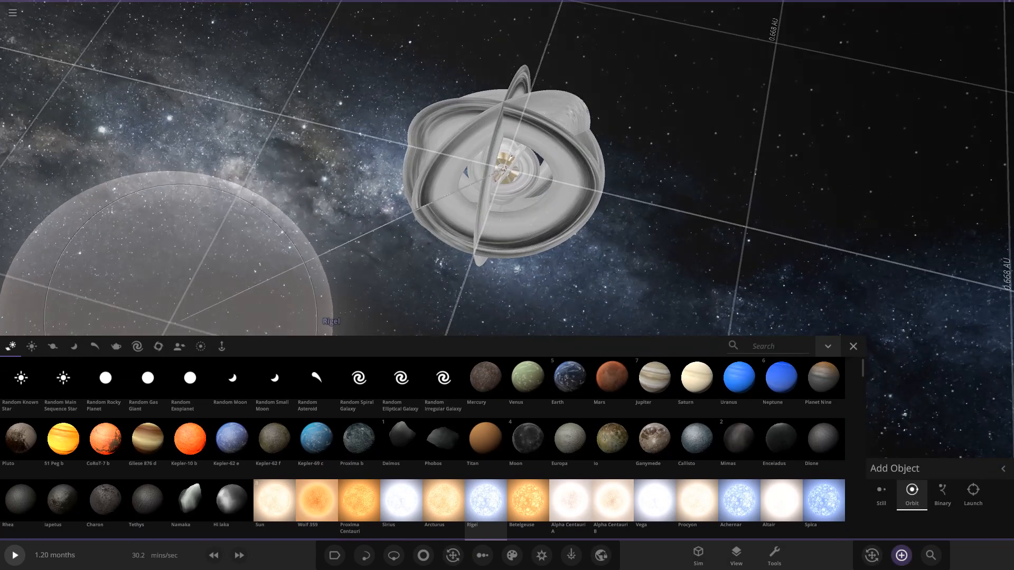
left_click(179, 347)
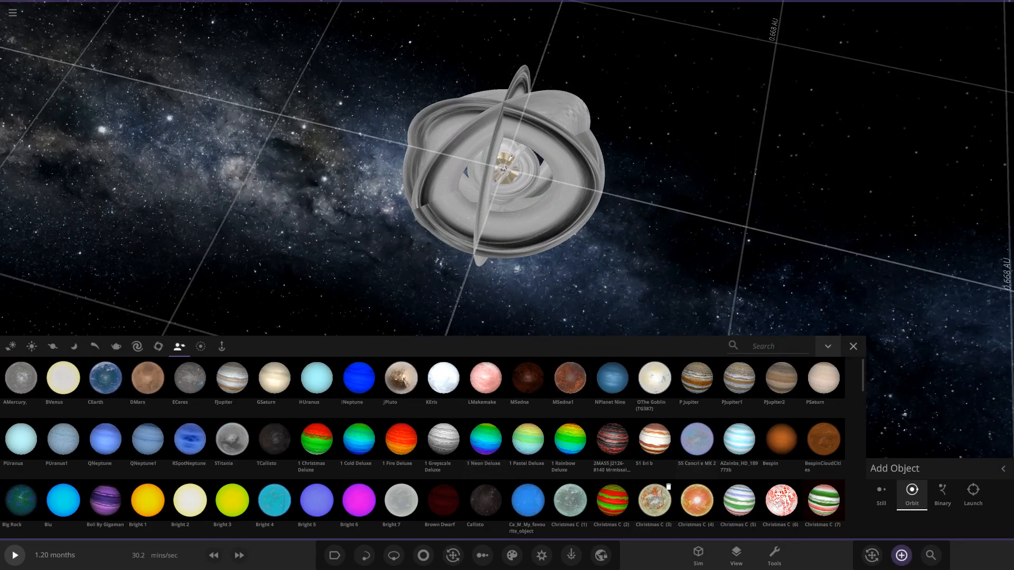
left_click(569, 441)
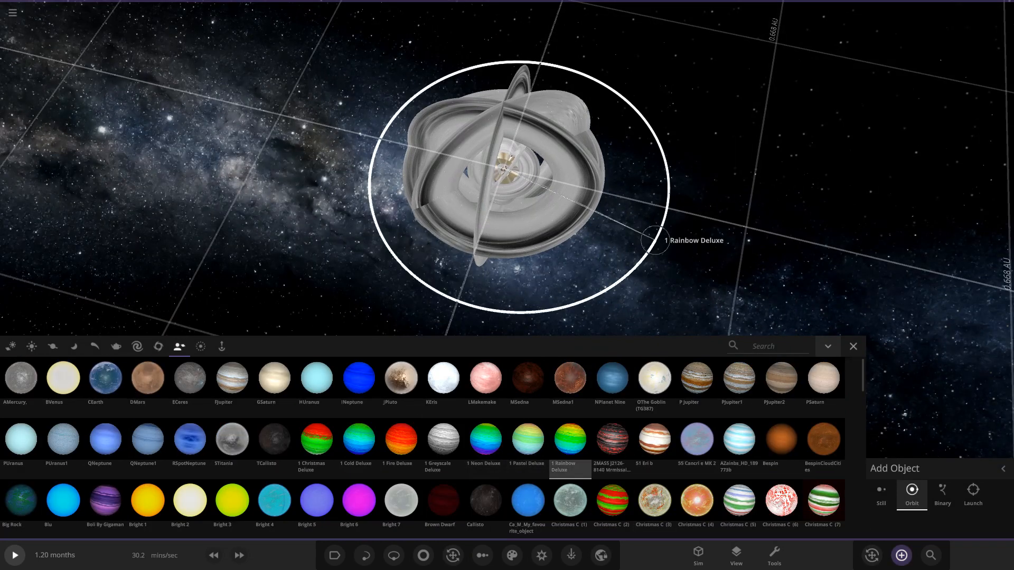
left_click(853, 346)
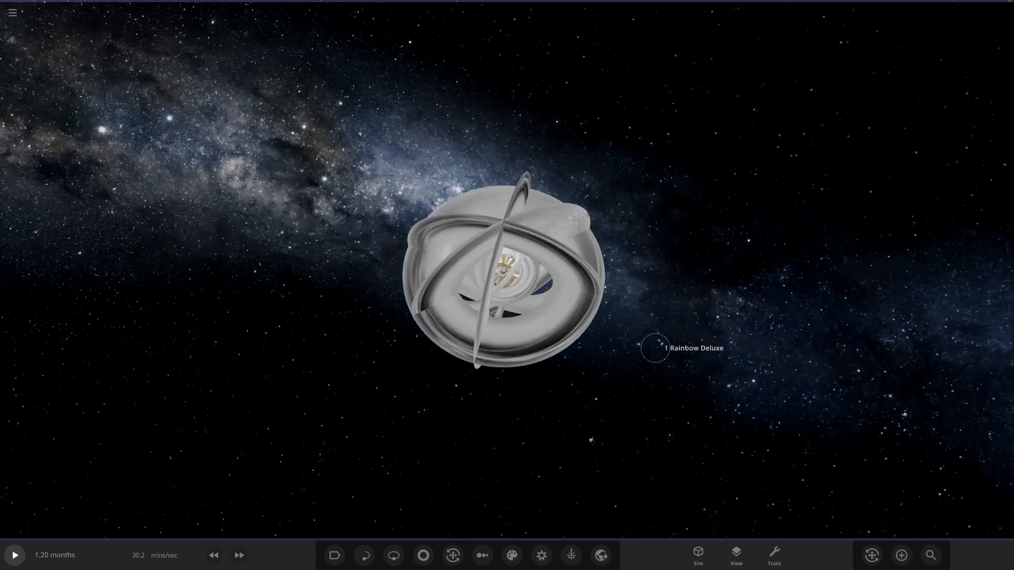
left_click(655, 347)
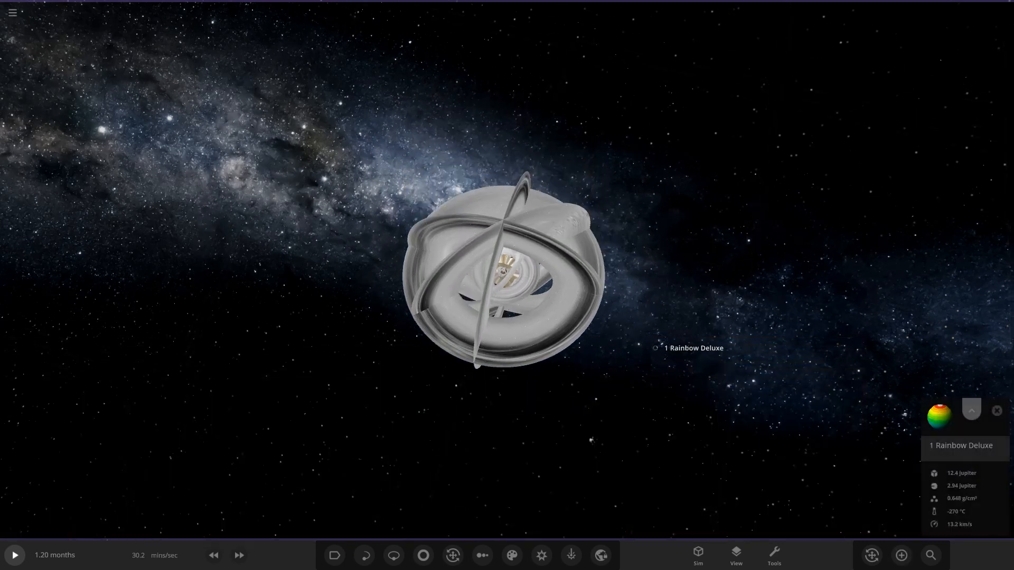
- Review 1 Rainbow Deluxe's orbital elements in its properties before enlarging it
left_click(970, 410)
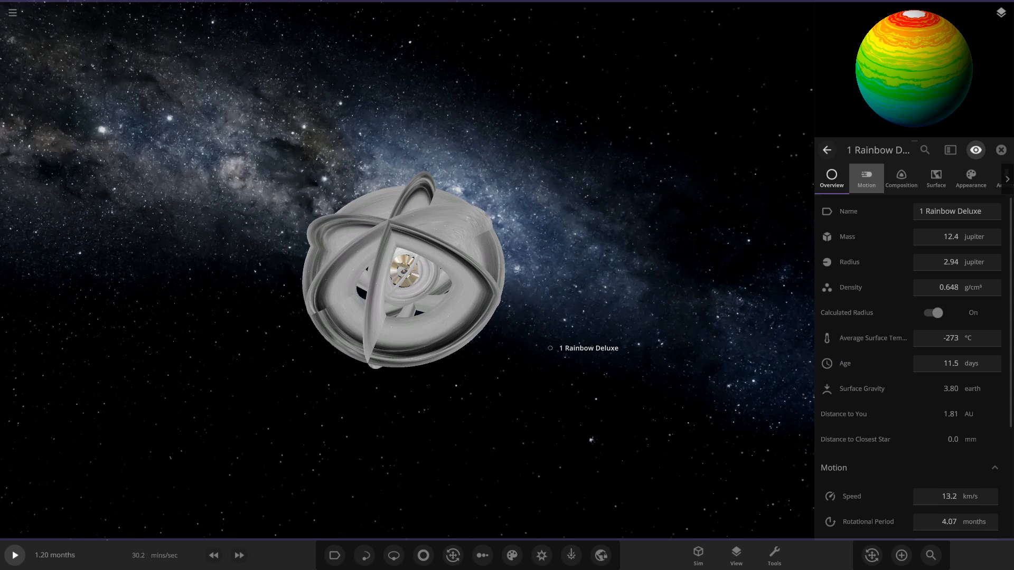
left_click(866, 179)
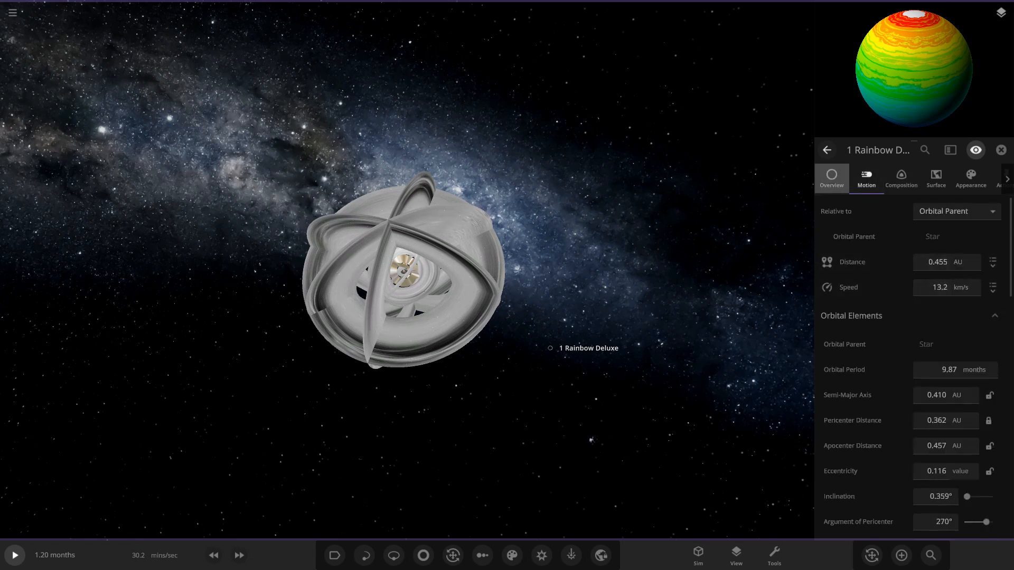
left_click(831, 178)
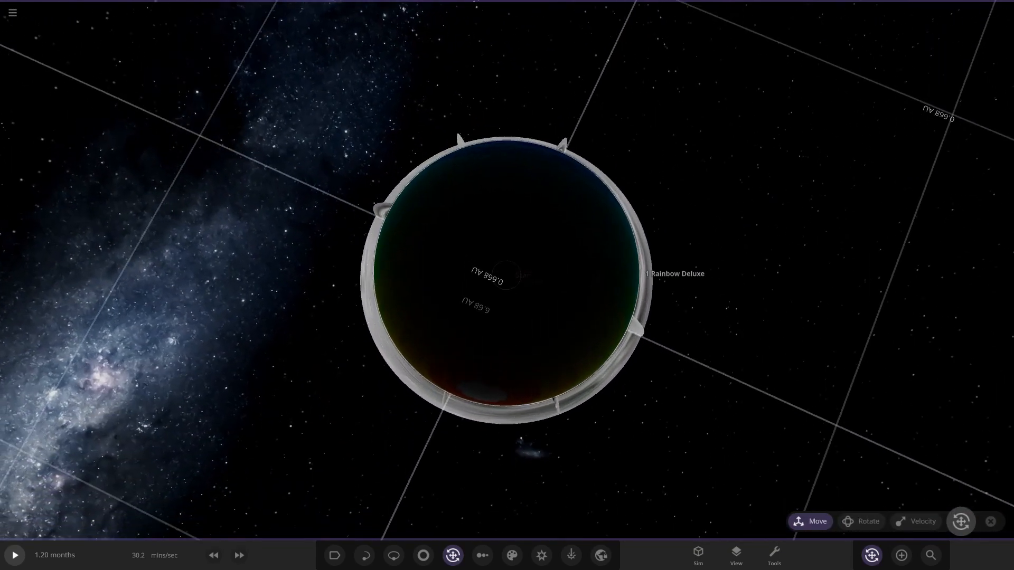
- Raise the 1 Rainbow Deluxe planet's radius to 0.277 AU
left_click(504, 277)
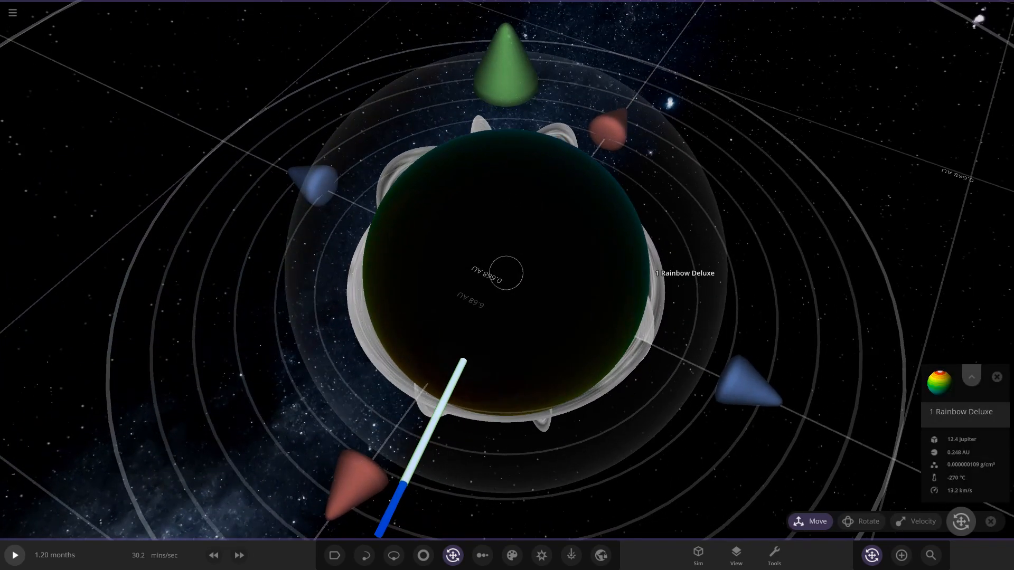
left_click(970, 376)
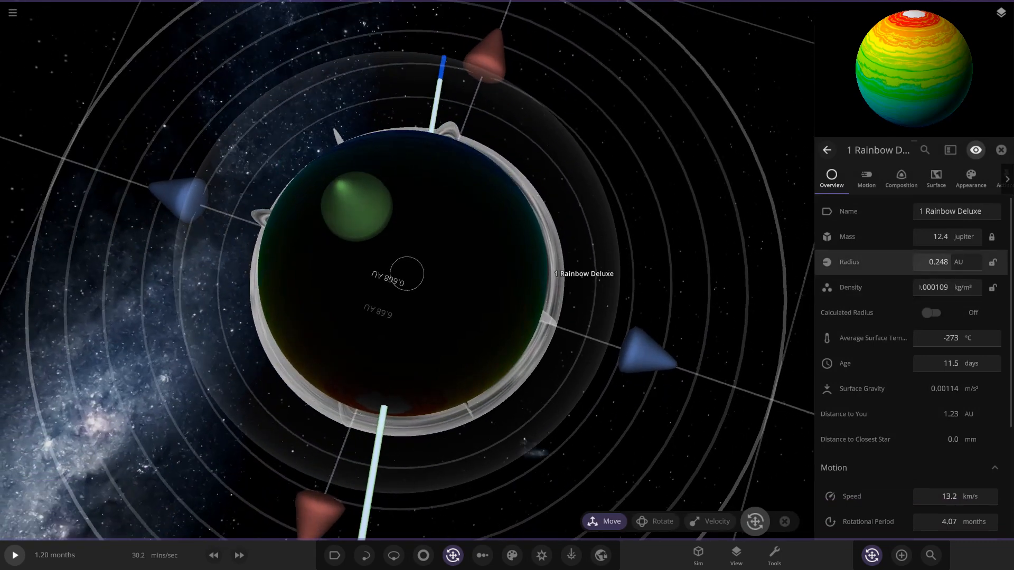
left_click(947, 262)
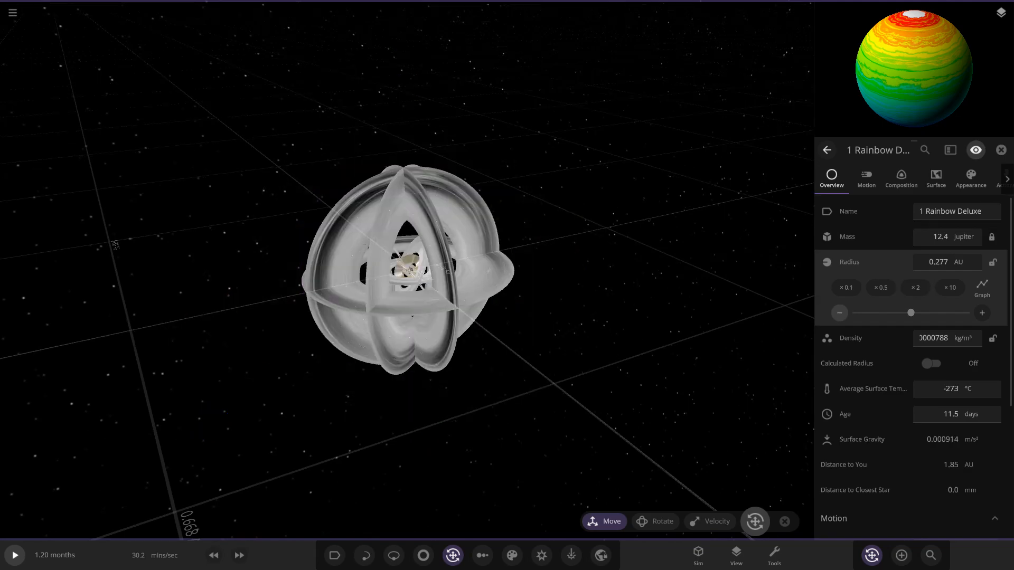
- Close the properties panel before running the simulation on the central Star
left_click(1000, 150)
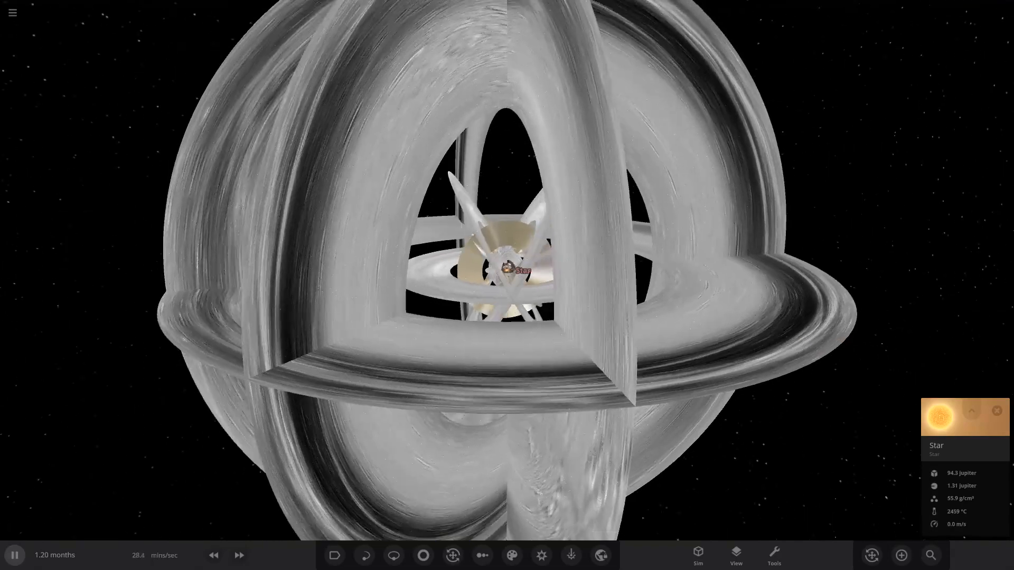
- Run the simulation forward to 3.40 months and pause it with the Star in view
left_click(239, 554)
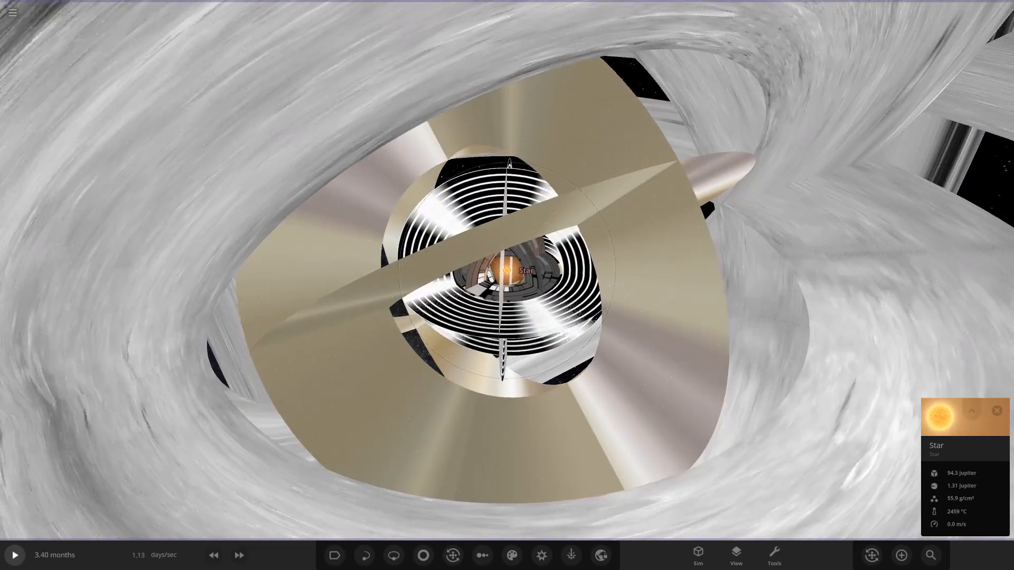
- Browse the object list through the Kepler planet, RP_Crater Texture and Hort
left_click(929, 554)
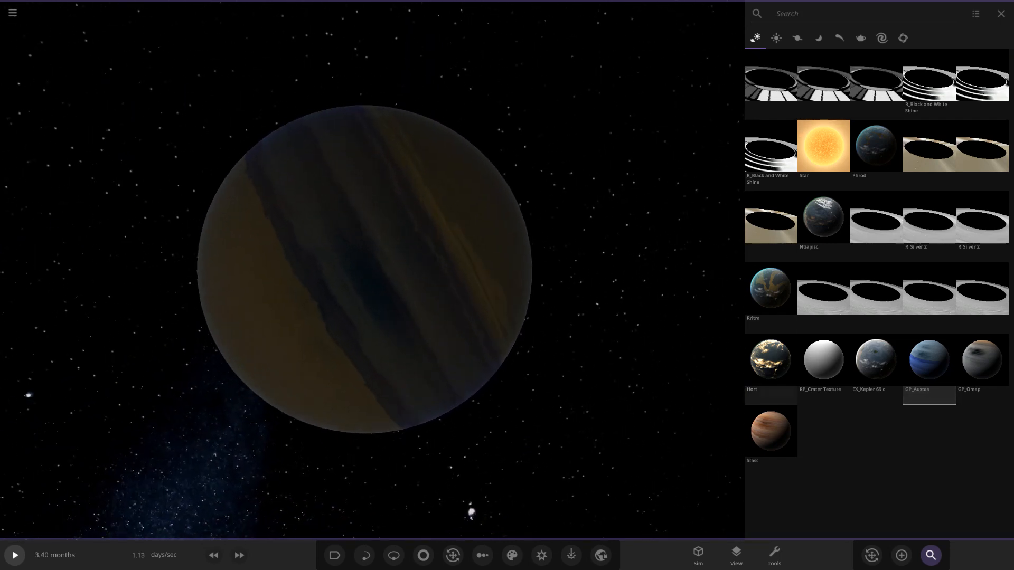
left_click(875, 360)
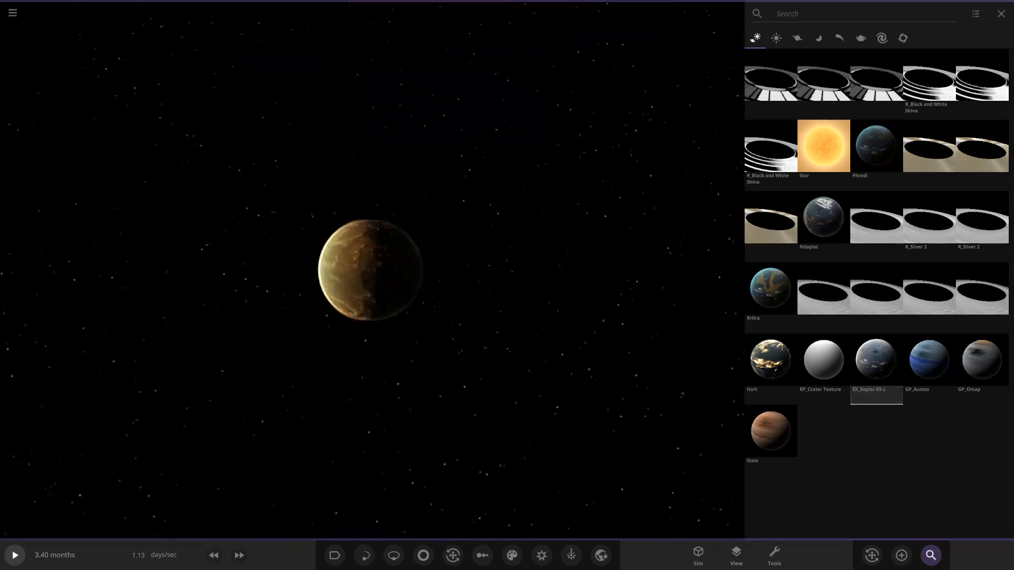
left_click(823, 359)
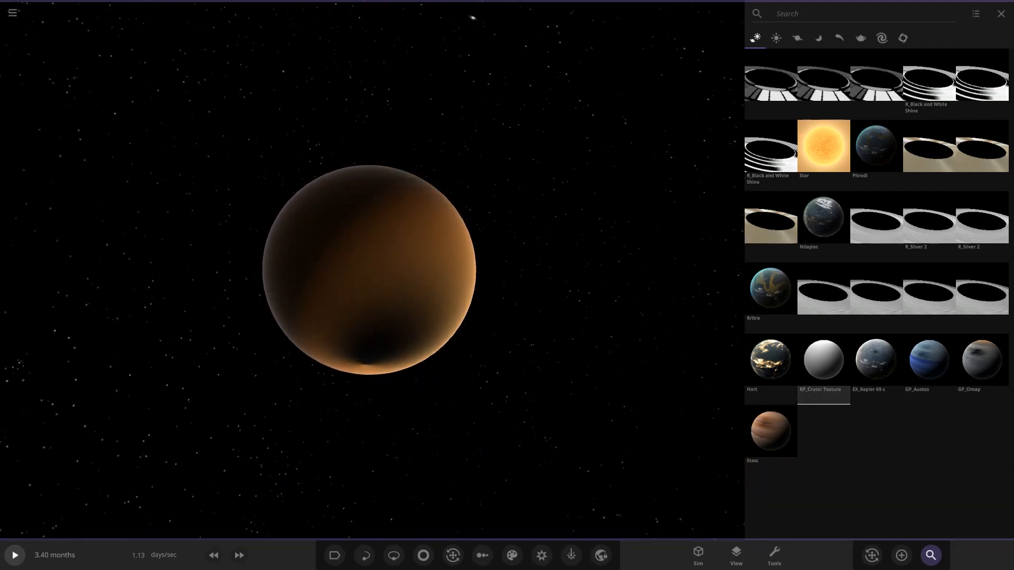
left_click(769, 359)
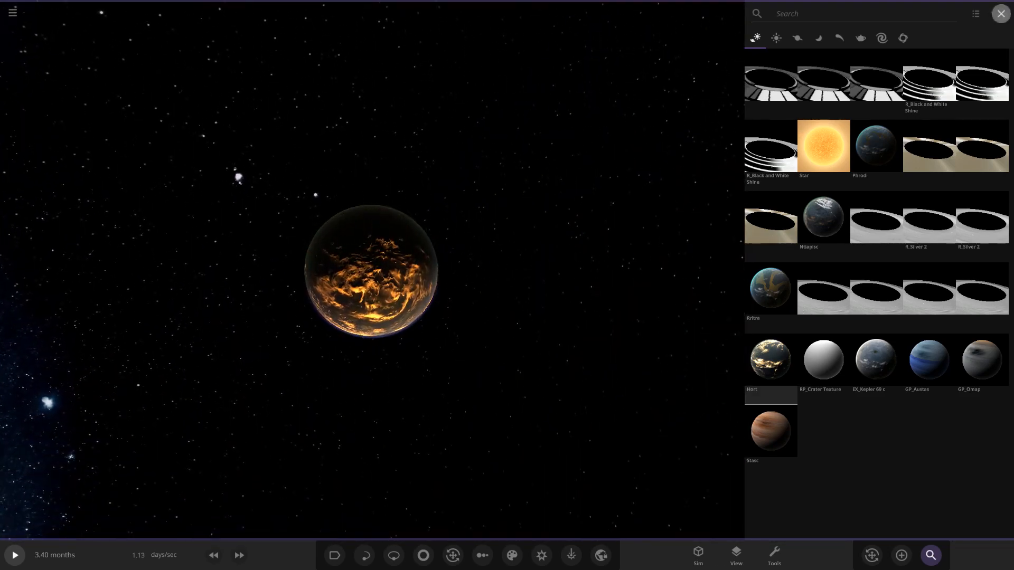
- Close the object list and focus the camera on the orange-streaked planet Hort
left_click(1001, 12)
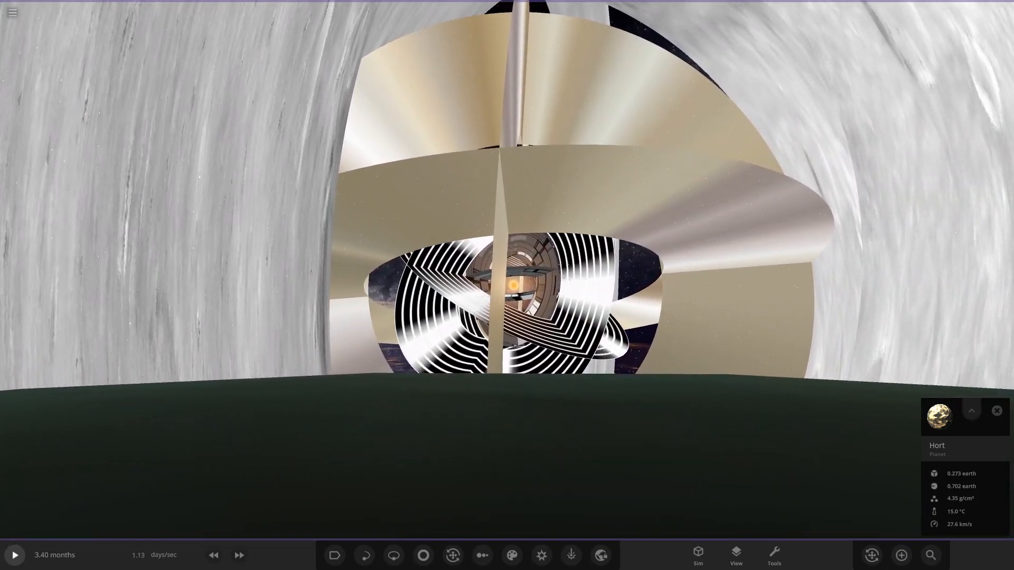
key("c")
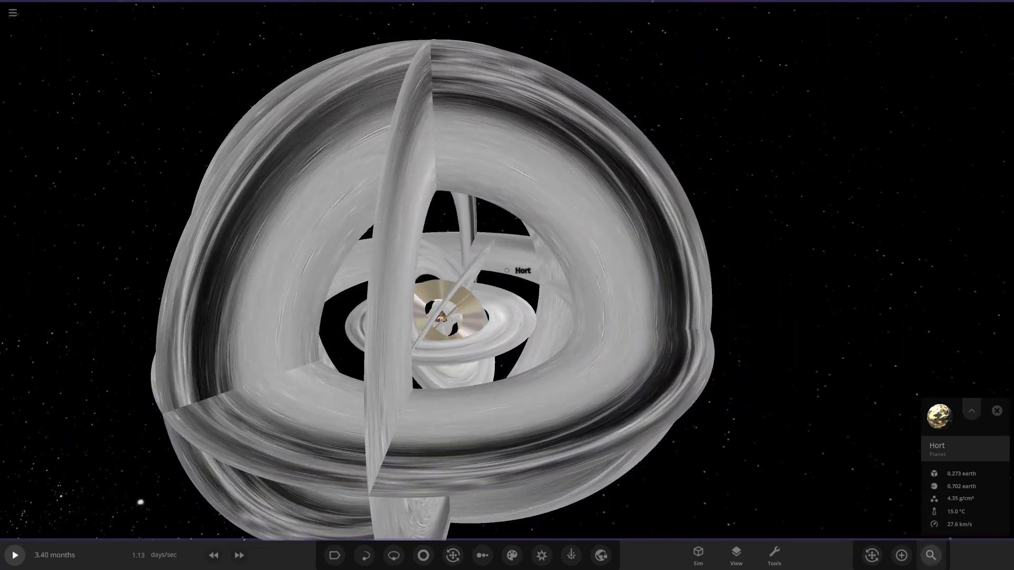
left_click(929, 554)
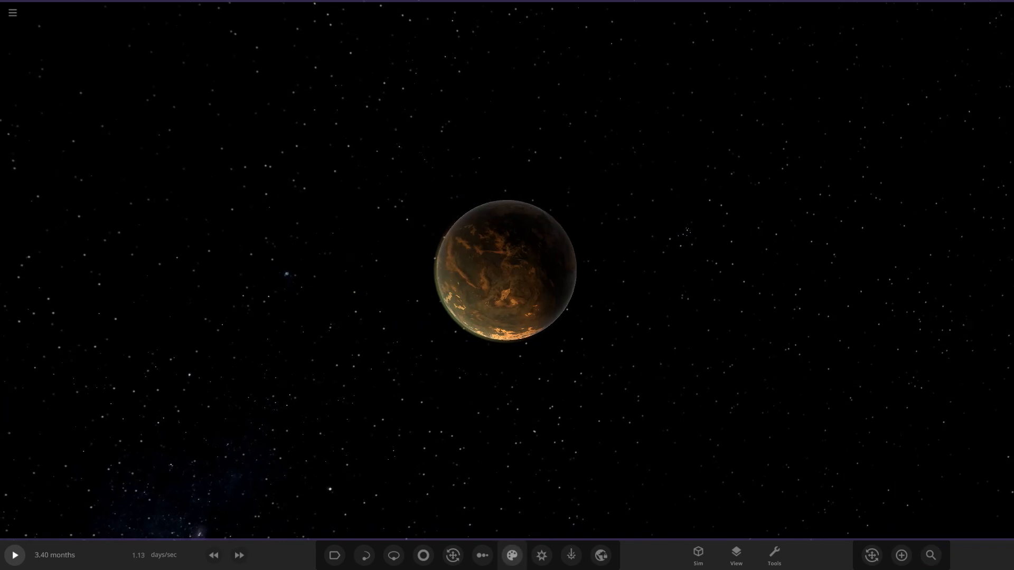
- Show the bodies in Chart View with a comparison layout chosen
left_click(481, 554)
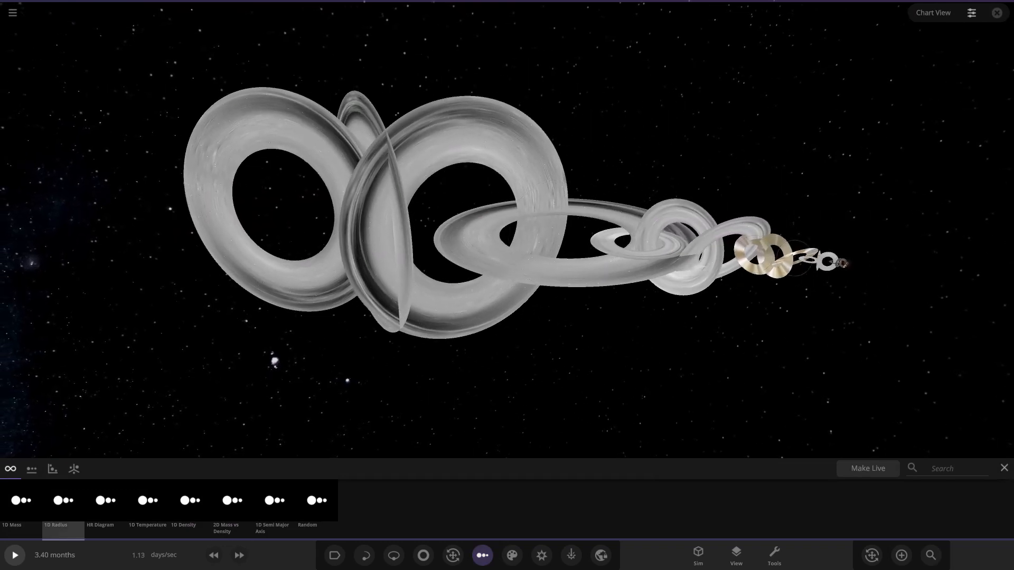
left_click(831, 263)
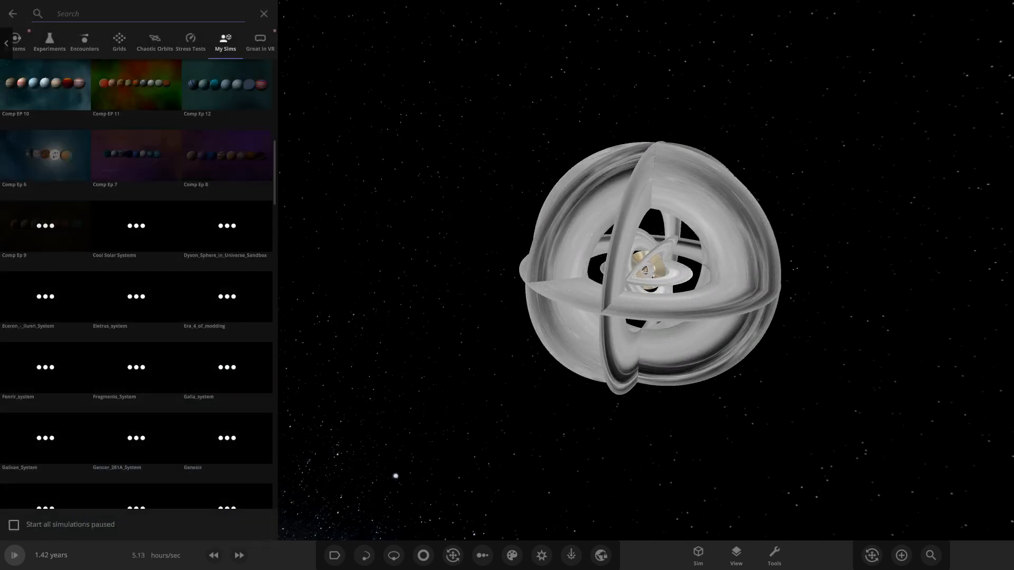
- Search the Grids simulation collection for 'Rciaque system'
left_click(119, 39)
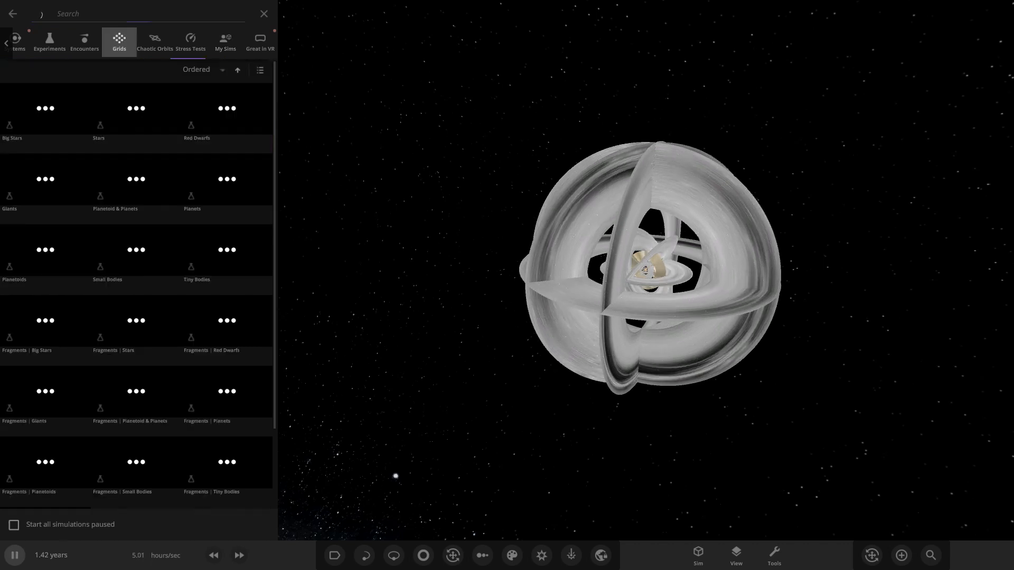
left_click(129, 13)
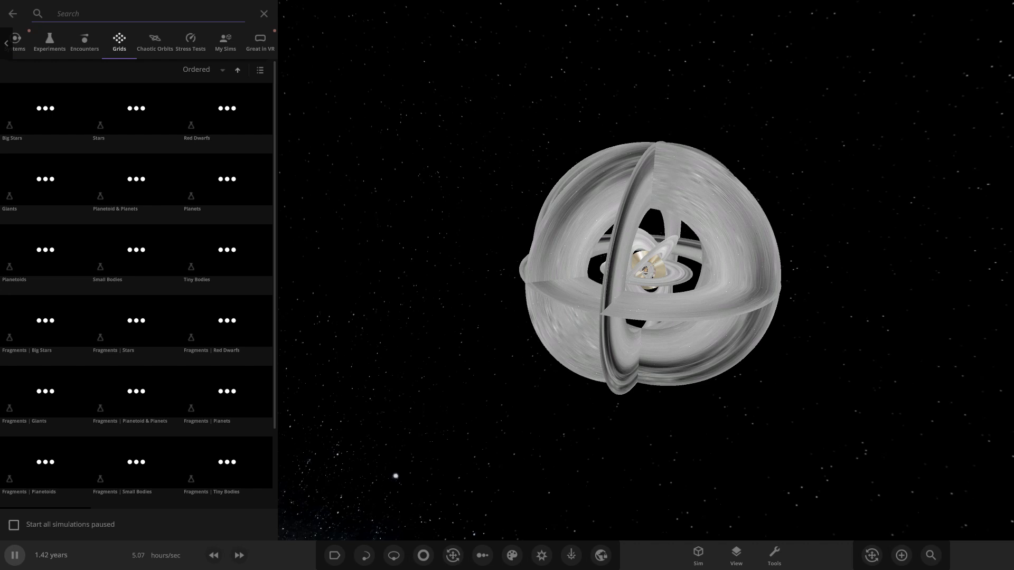
type("Rciaque system")
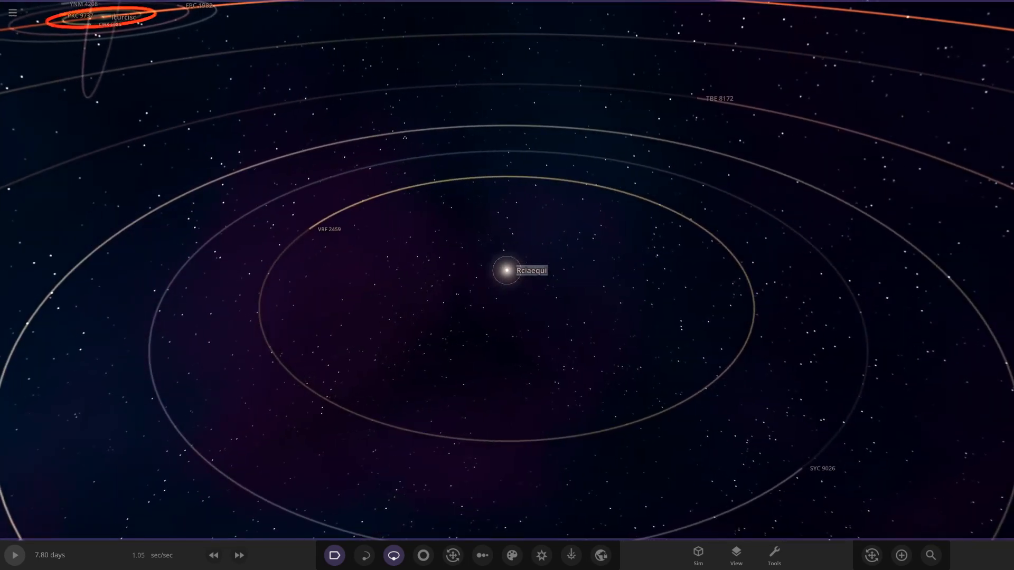
- Focus on the central star Rciaequi and show its summary details
left_click(506, 270)
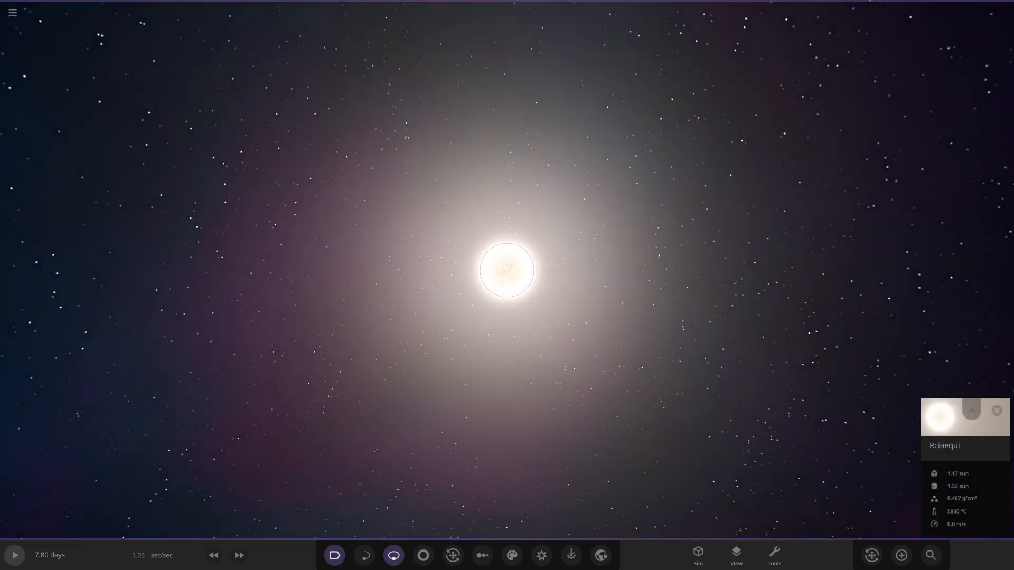
left_click(969, 410)
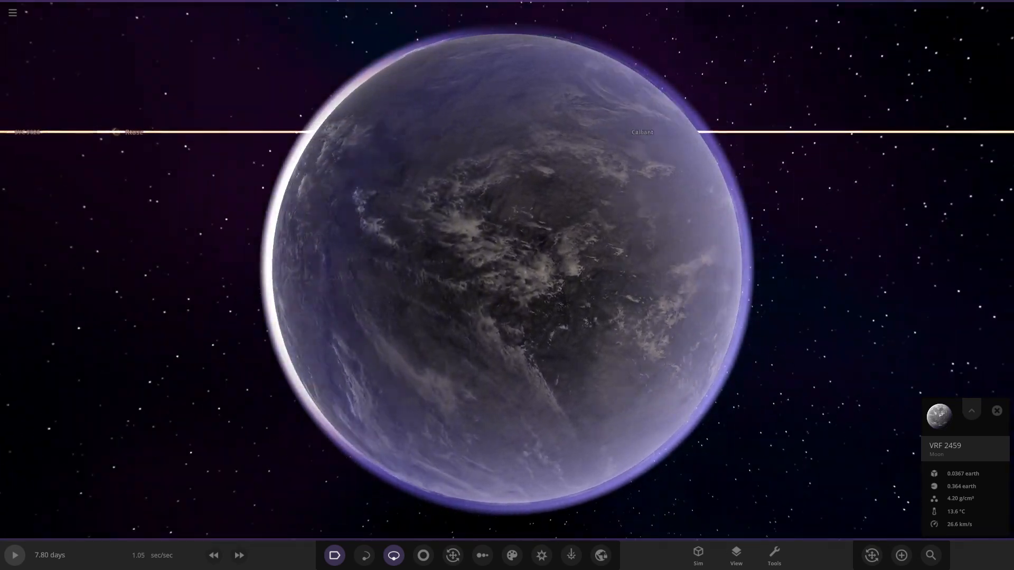
- Zoom in on the purple-hazed moon VRF 2459
scroll("down", 3)
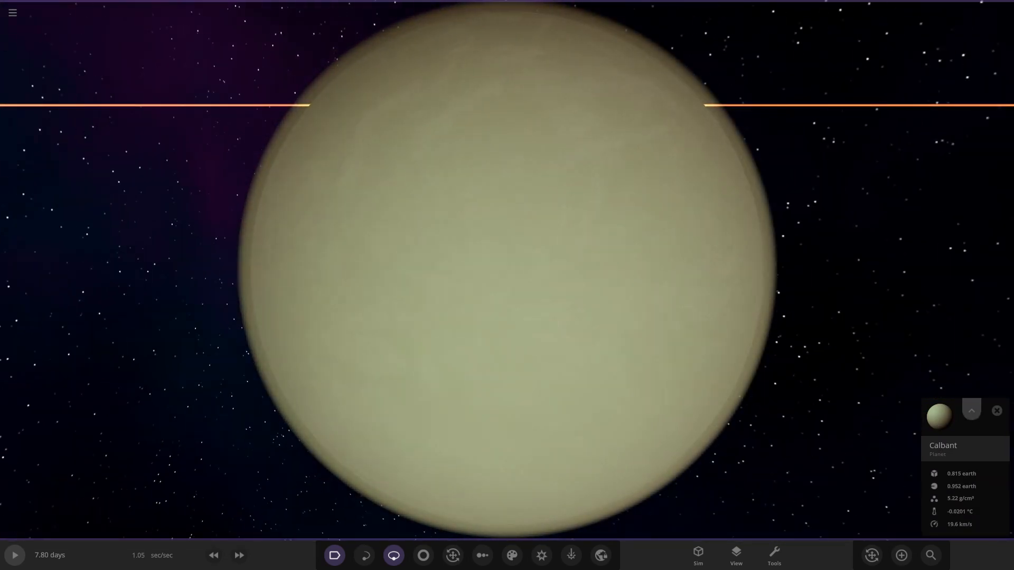
- Toggle Calbant's atmosphere off and back on in its Appearance settings
left_click(971, 411)
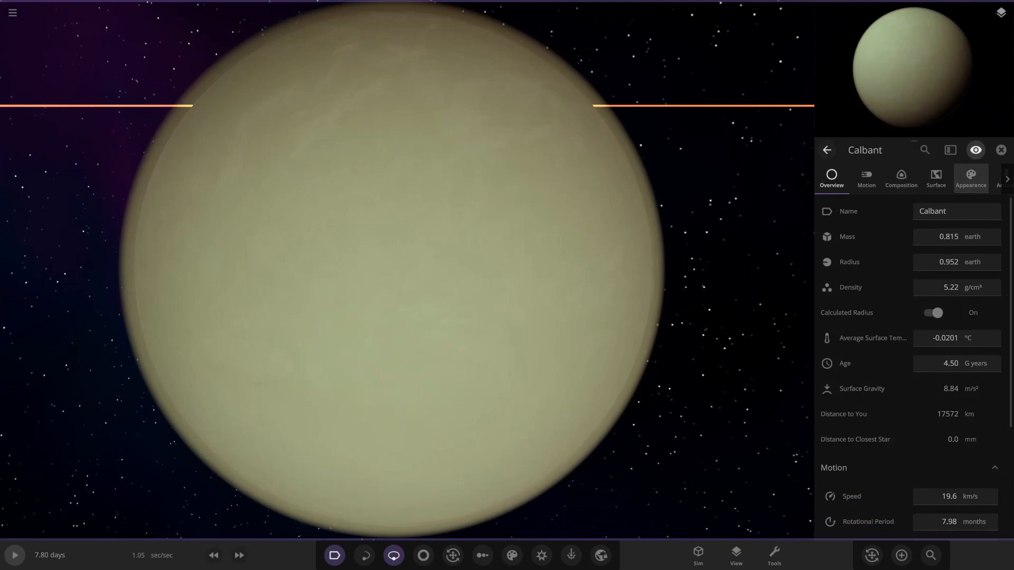
left_click(970, 178)
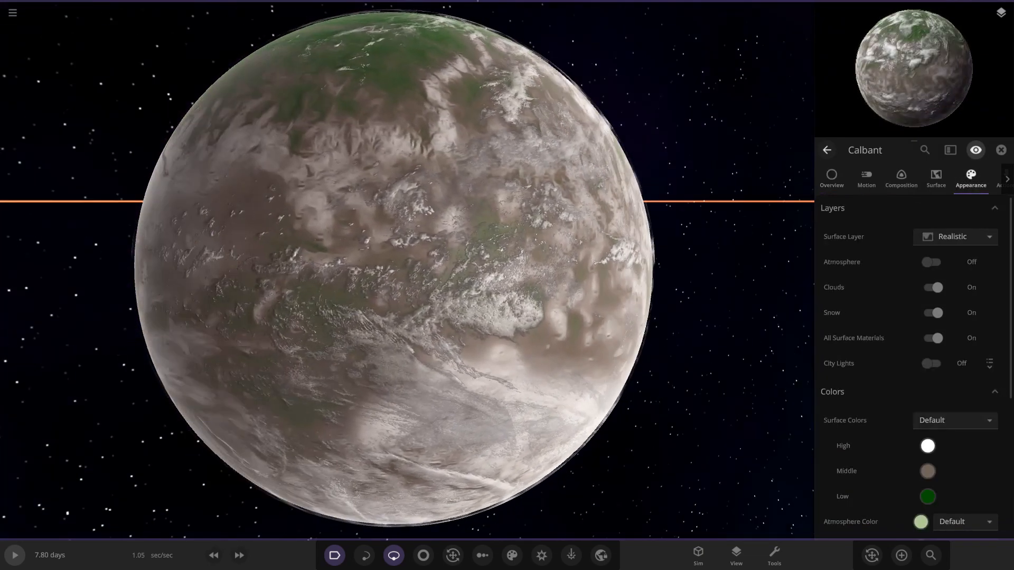
left_click(931, 287)
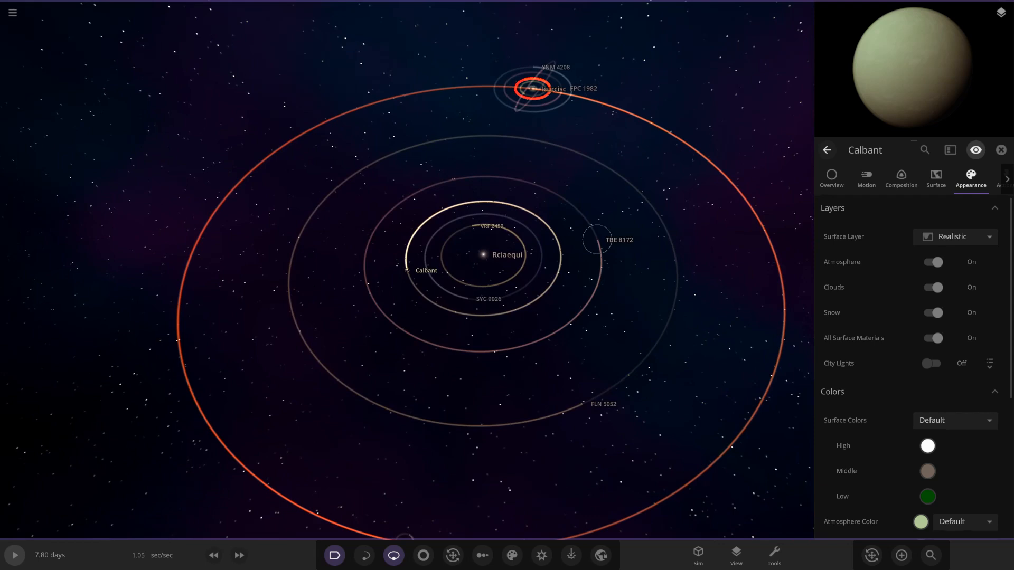
- Select the banded gas giant TBE 8172
left_click(1000, 149)
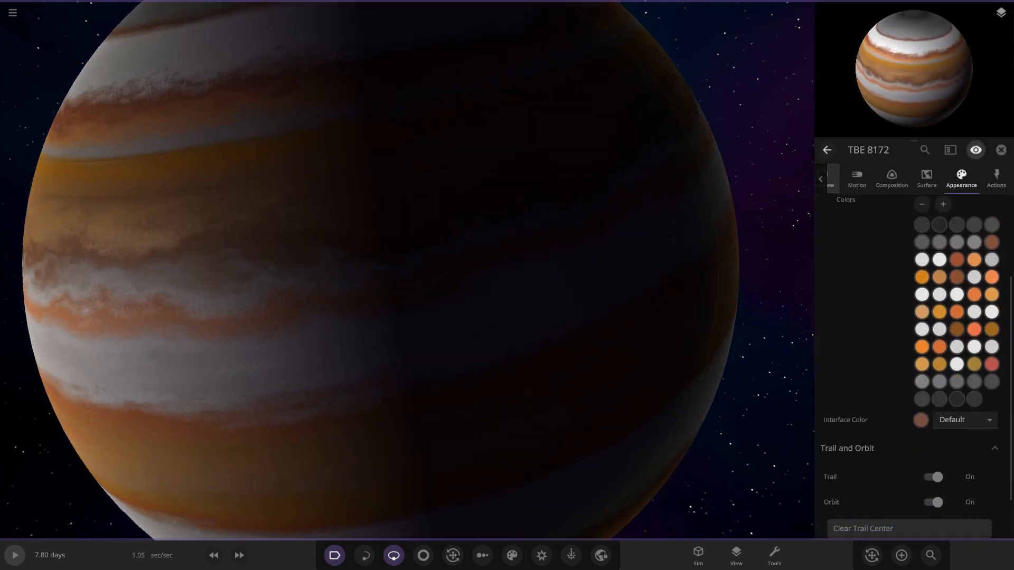
- Show TBE 8172's overview properties and pull back to the full Rciaequi system
left_click(828, 179)
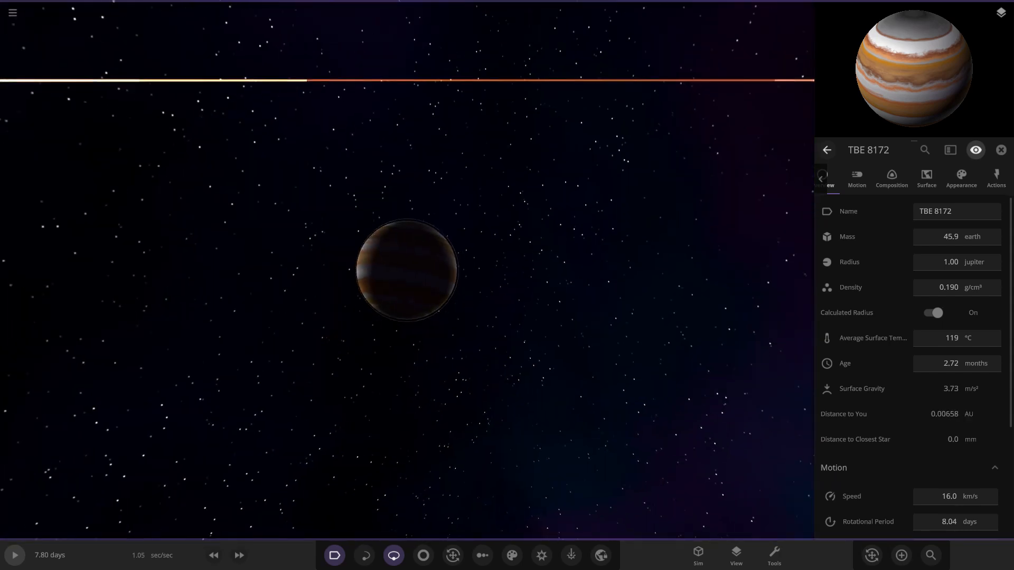
scroll("down", 3)
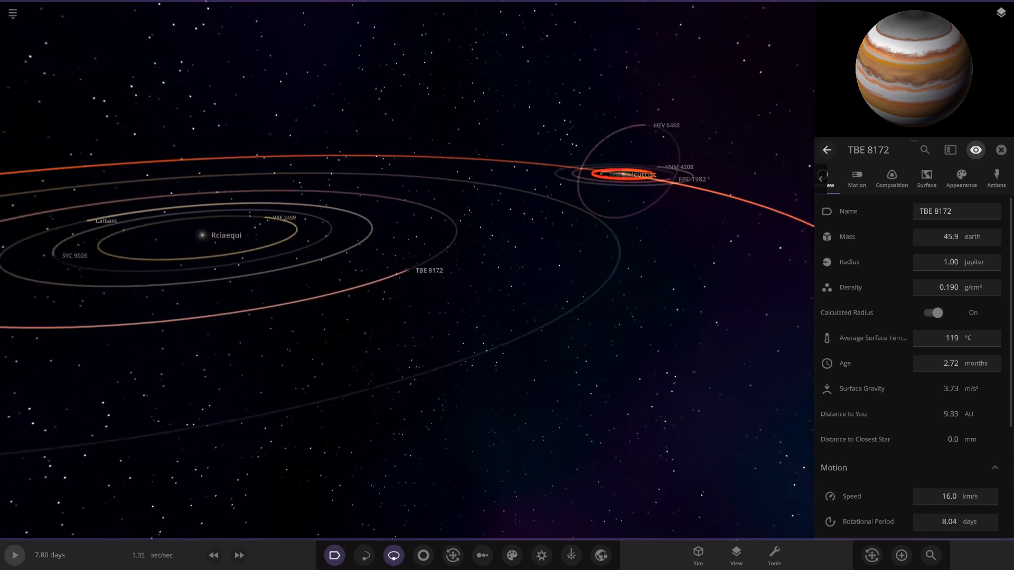
- Zoom out from TBE 8172 to bring the outer planet FLN 5052 into reach
scroll("down", 3)
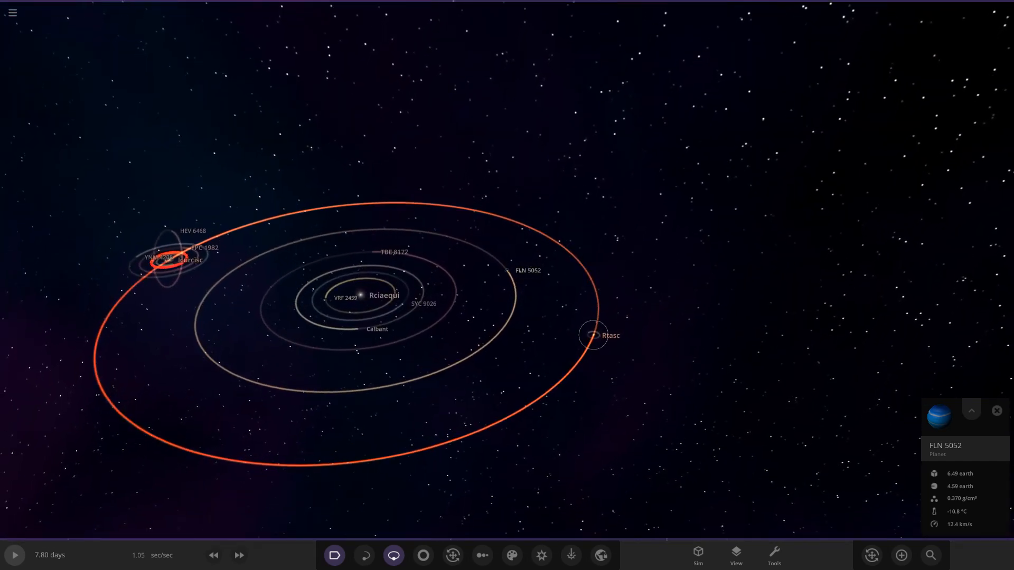
- Select the grey cloudy world PKM 4489 to show its summary
left_click(592, 335)
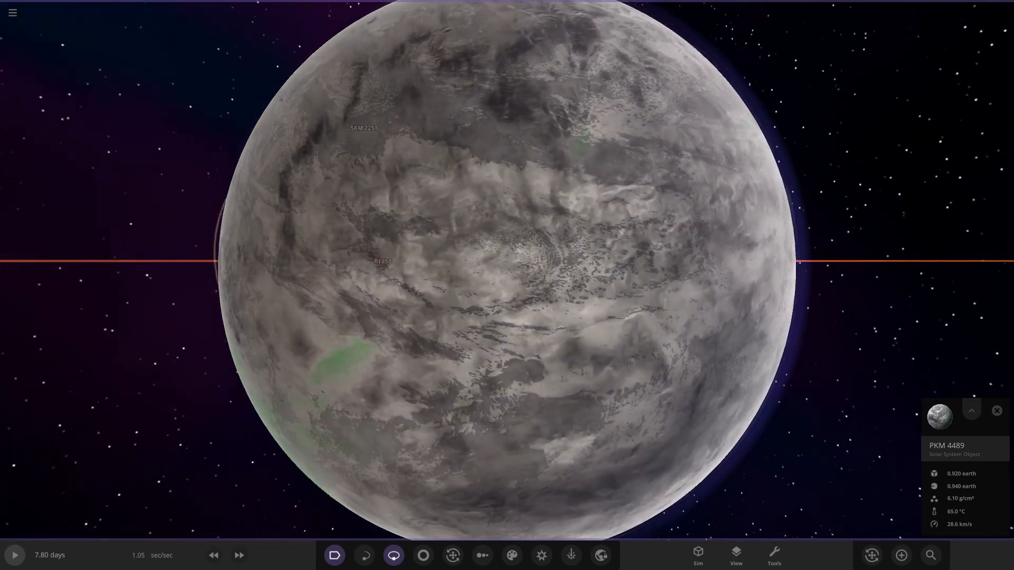
- Zoom out until the whole Rciaequi system and every orbit line is visible
left_click(13, 555)
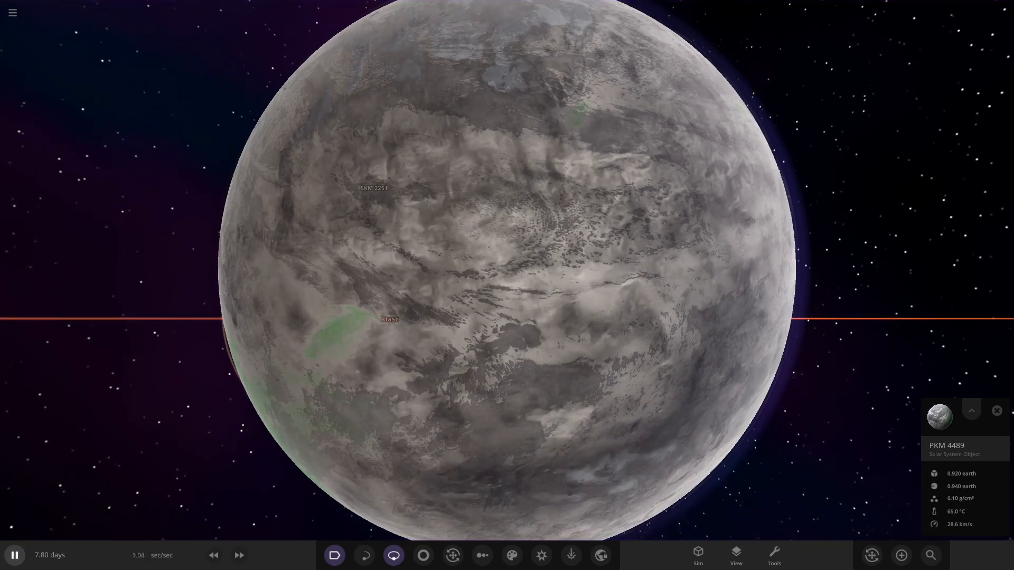
scroll("down", 3)
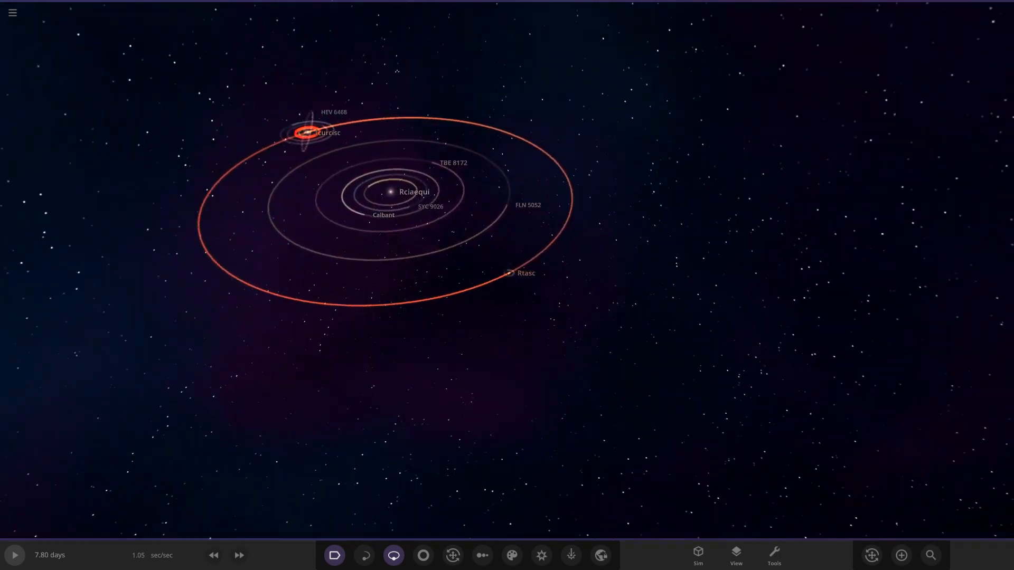
- Select the moon PKC 9737 and close in on it with its summary card shown
left_click(303, 133)
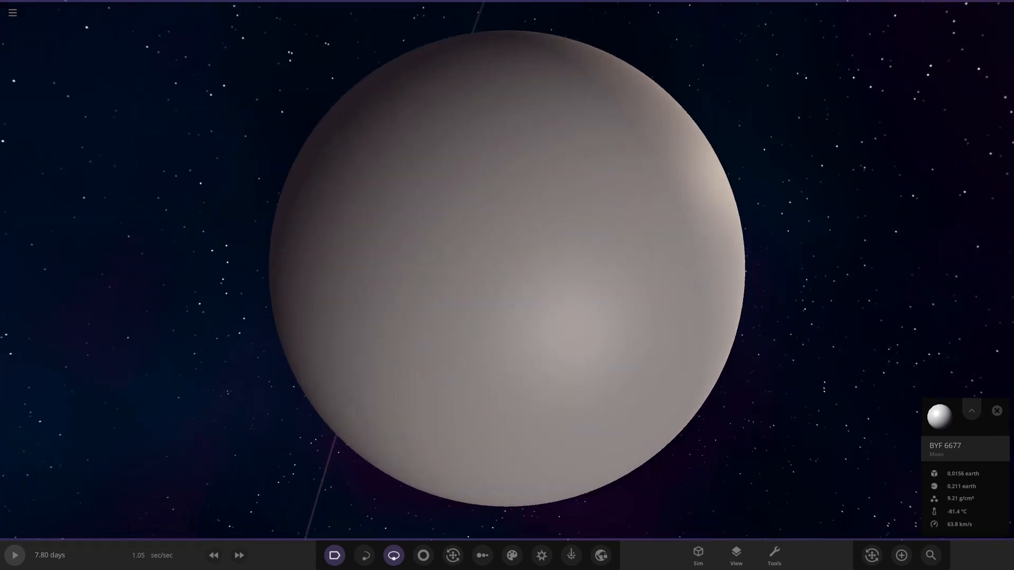
scroll("down", 3)
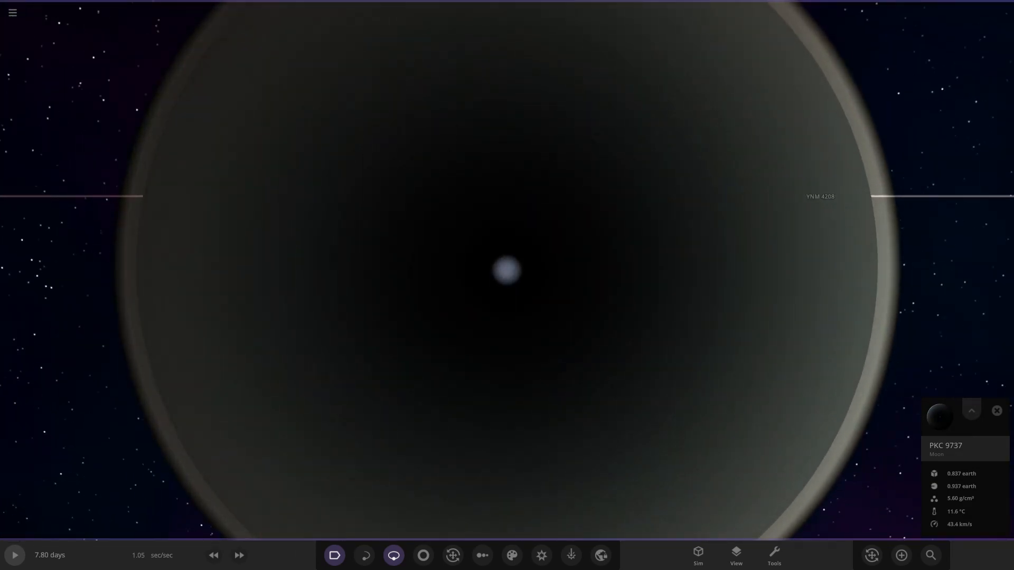
- Expand PKC 9737's card into its full Overview properties with mass, radius and age
scroll("down", 3)
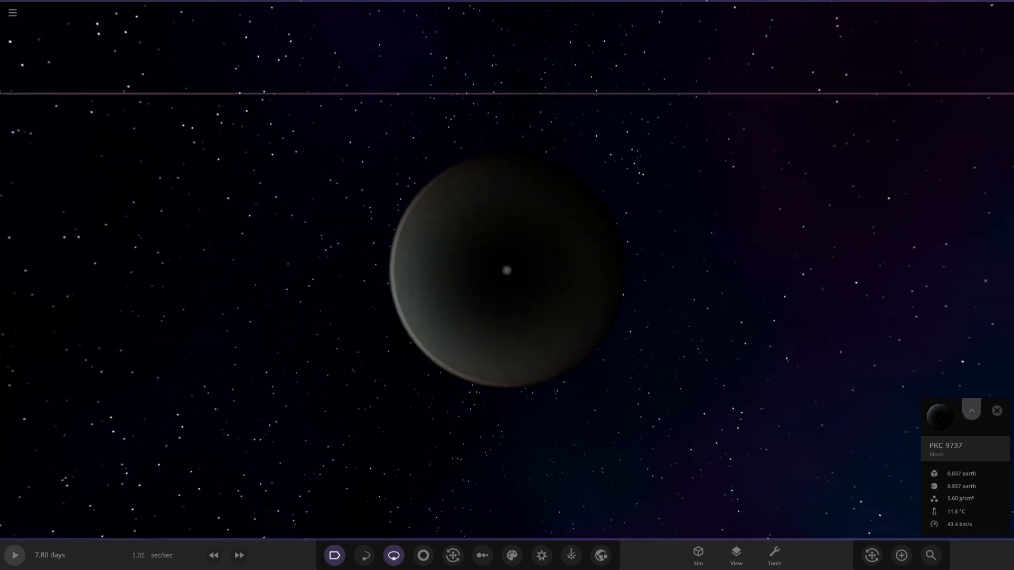
left_click(970, 410)
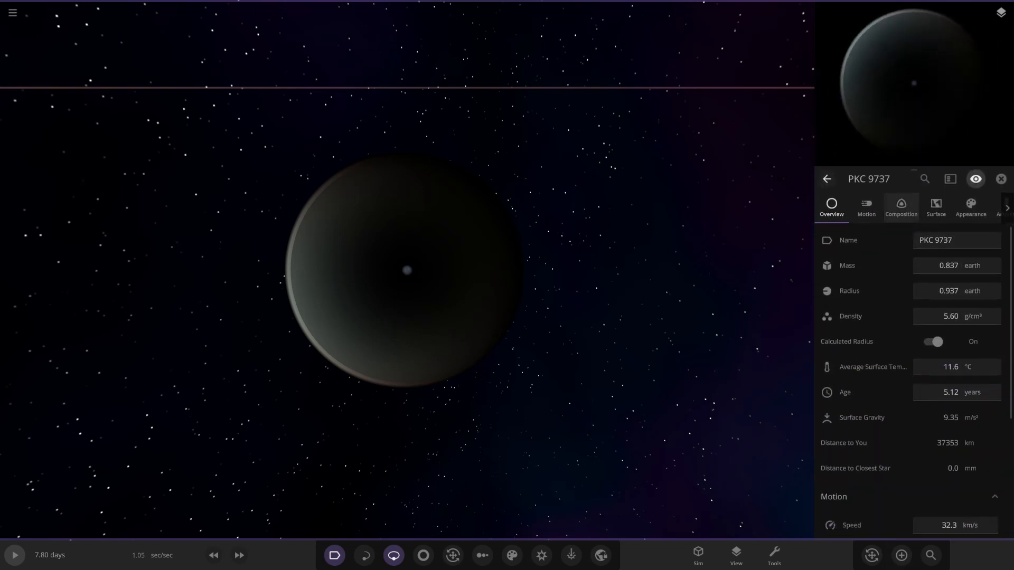
- In PKC 9737's Appearance settings, toggle its atmosphere off and on to compare hazy and bare looks
left_click(899, 208)
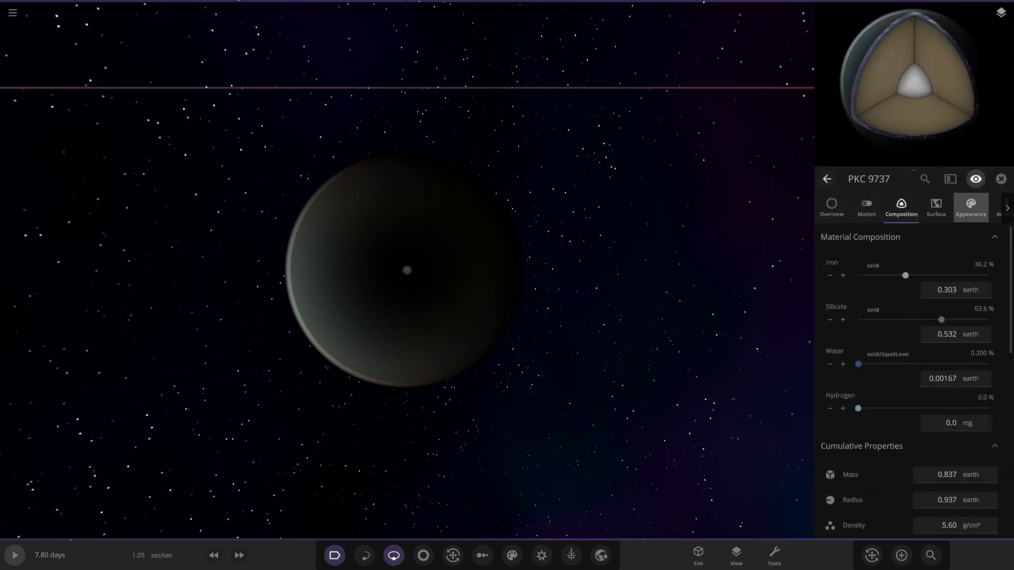
left_click(969, 205)
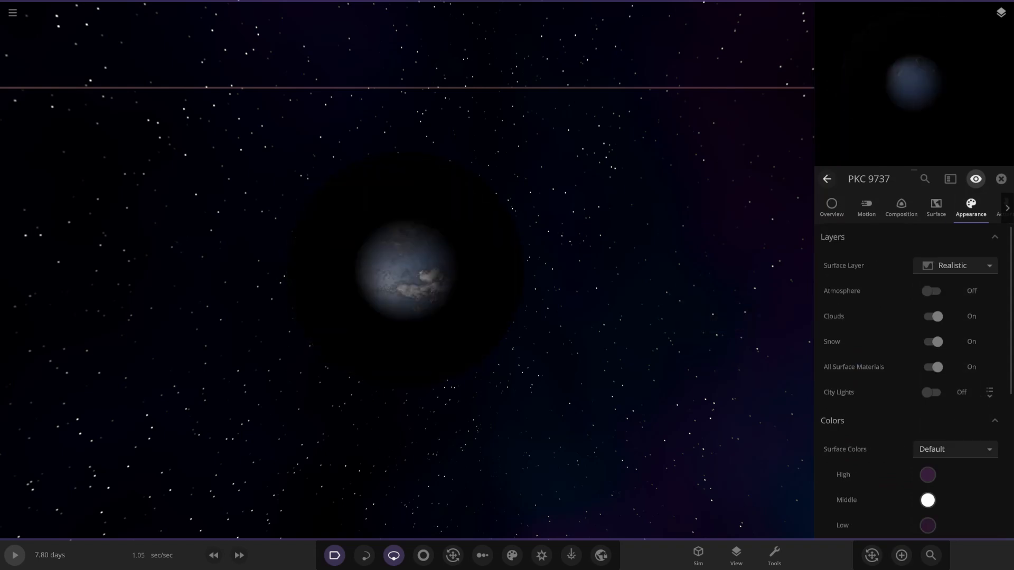
left_click(929, 290)
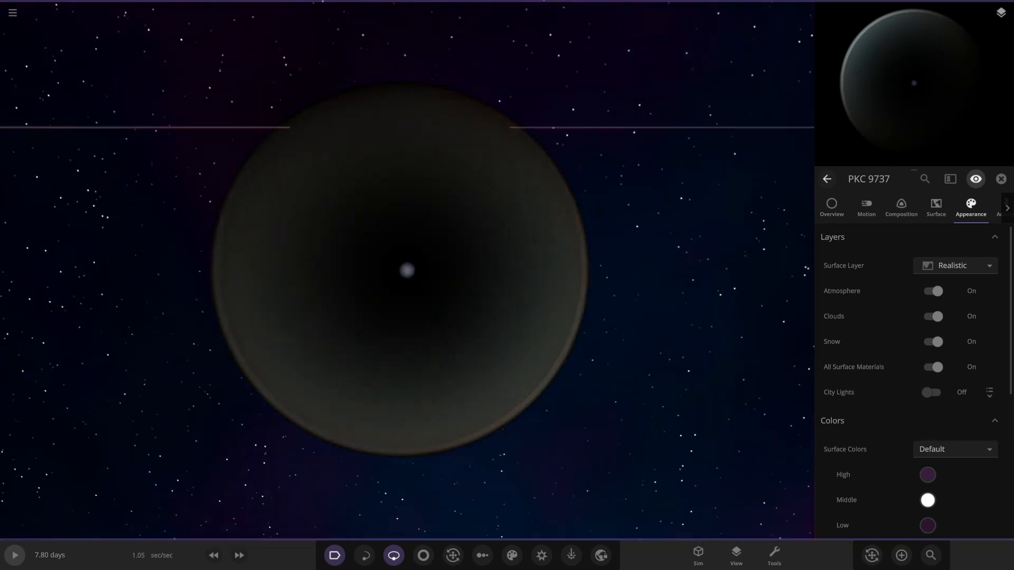
left_click(932, 291)
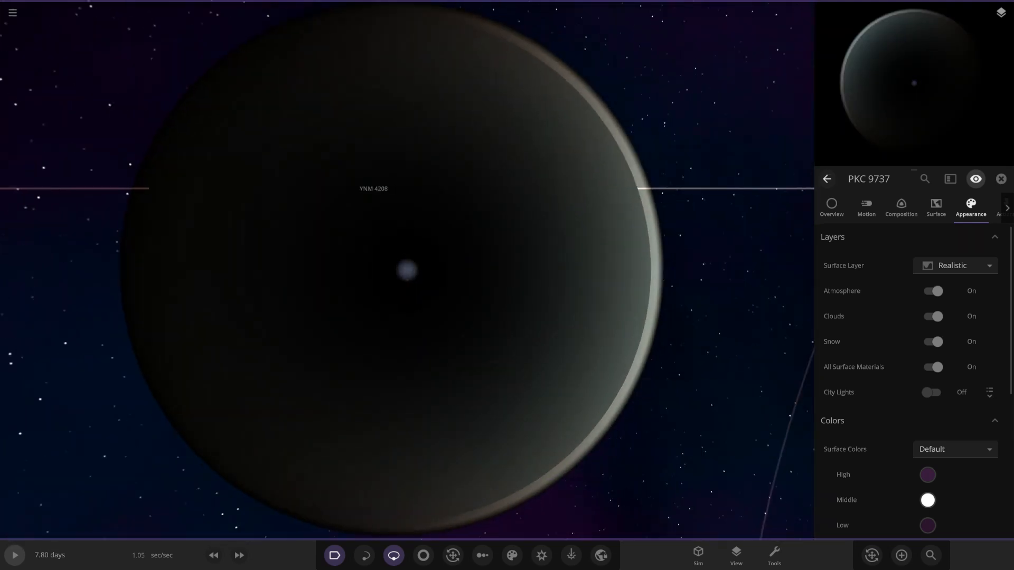
left_click(932, 290)
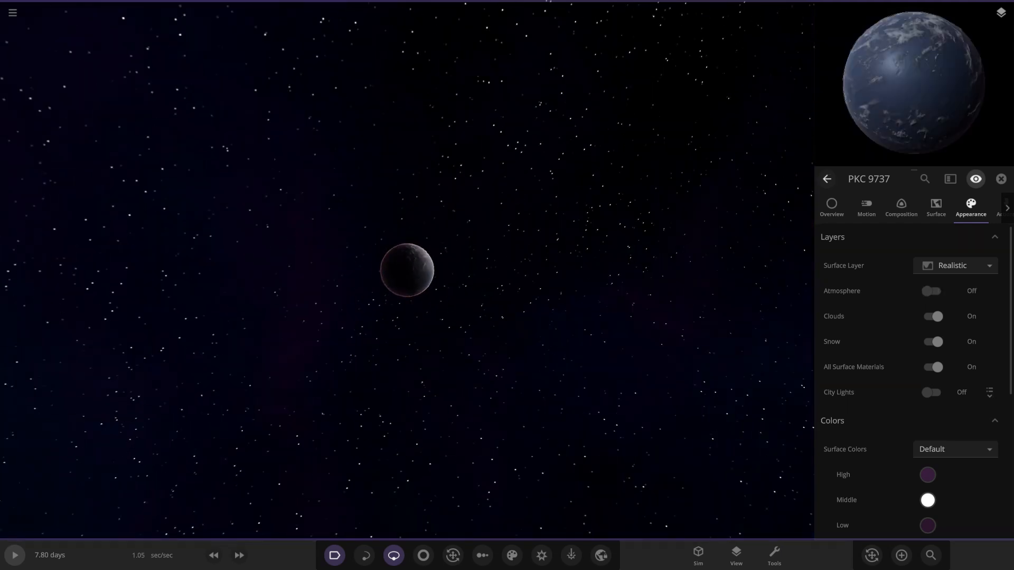
left_click(930, 290)
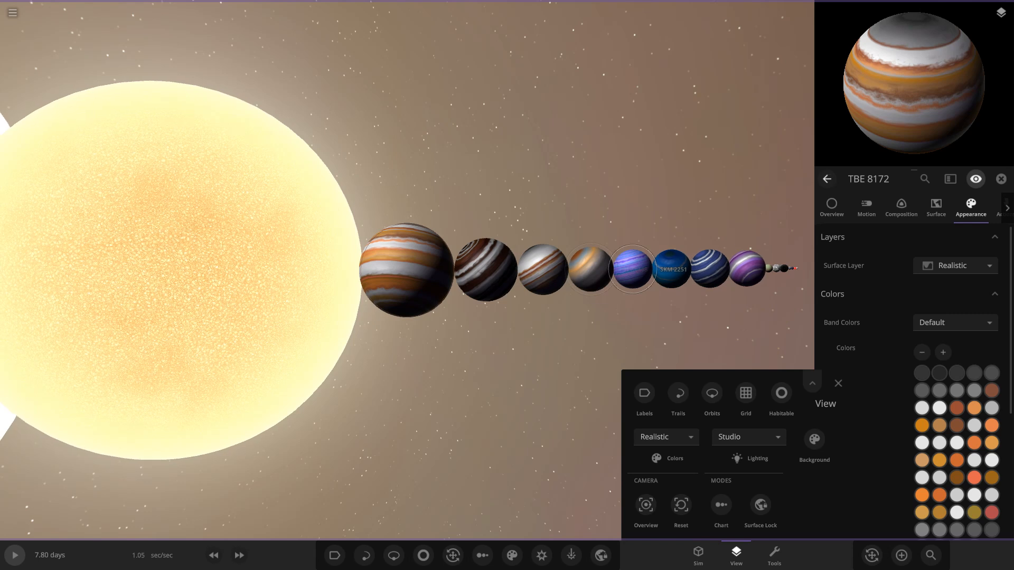
- Select SKM 2251 in the lineup, then close the View panel to focus on PKC 9737
left_click(673, 268)
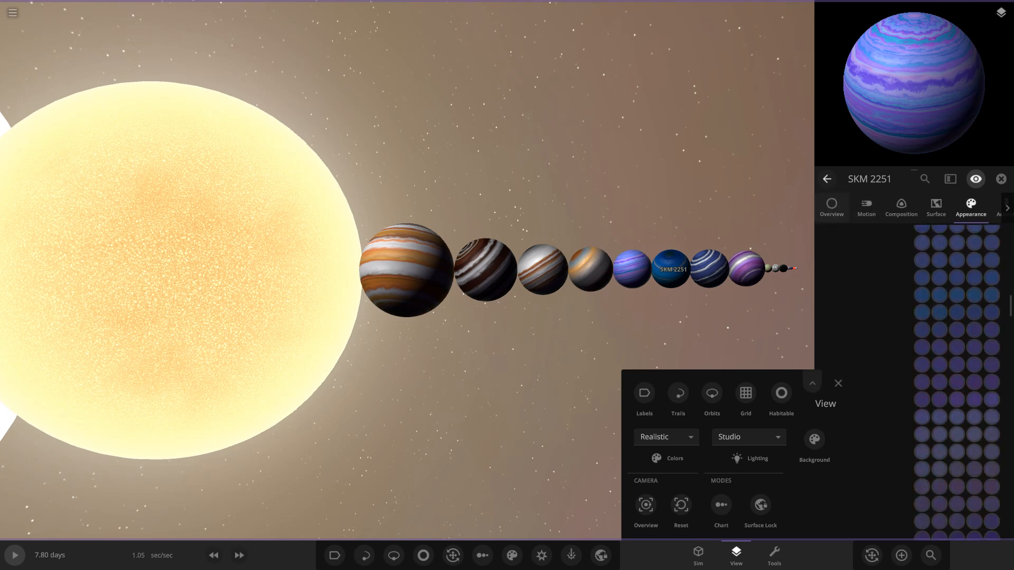
left_click(831, 207)
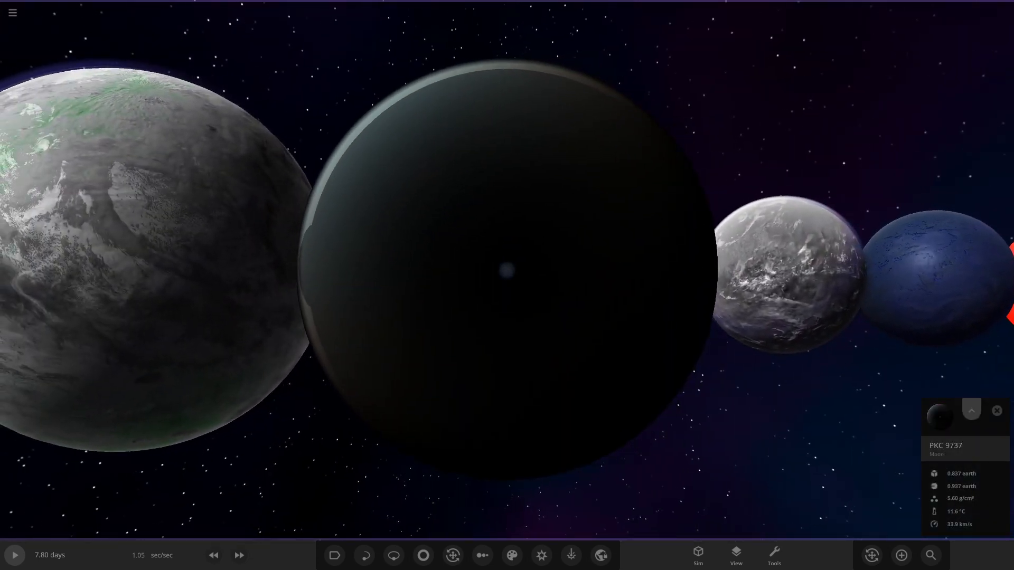
- Open PKC 9737's properties, switch on VTS 8235's city lights, then select Calbant
left_click(971, 410)
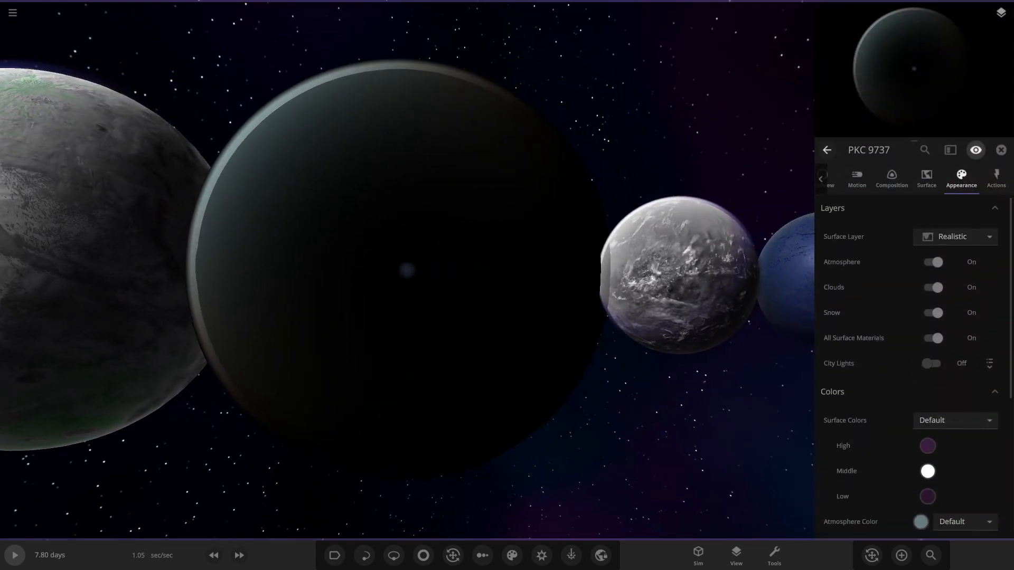
left_click(931, 262)
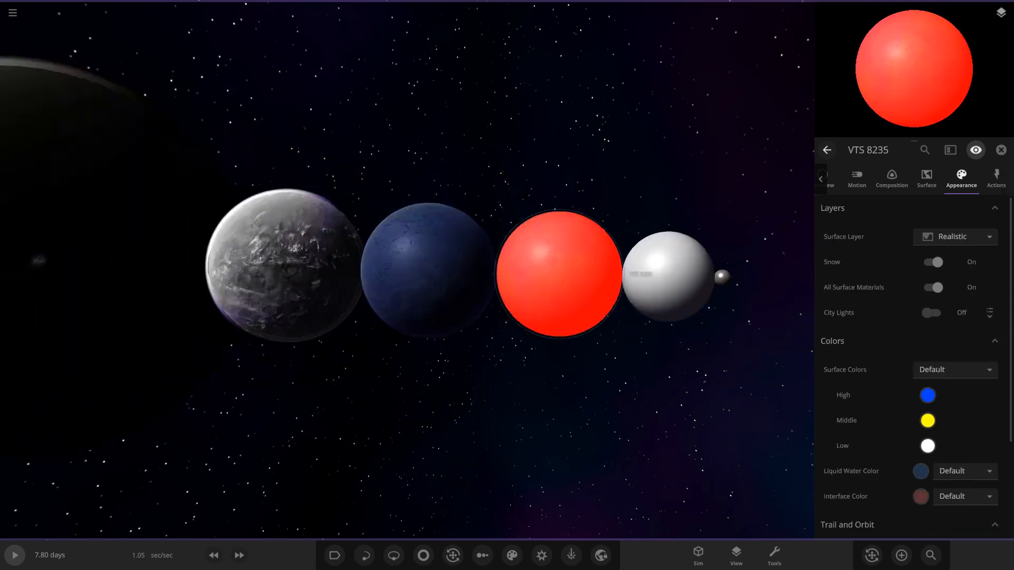
left_click(932, 312)
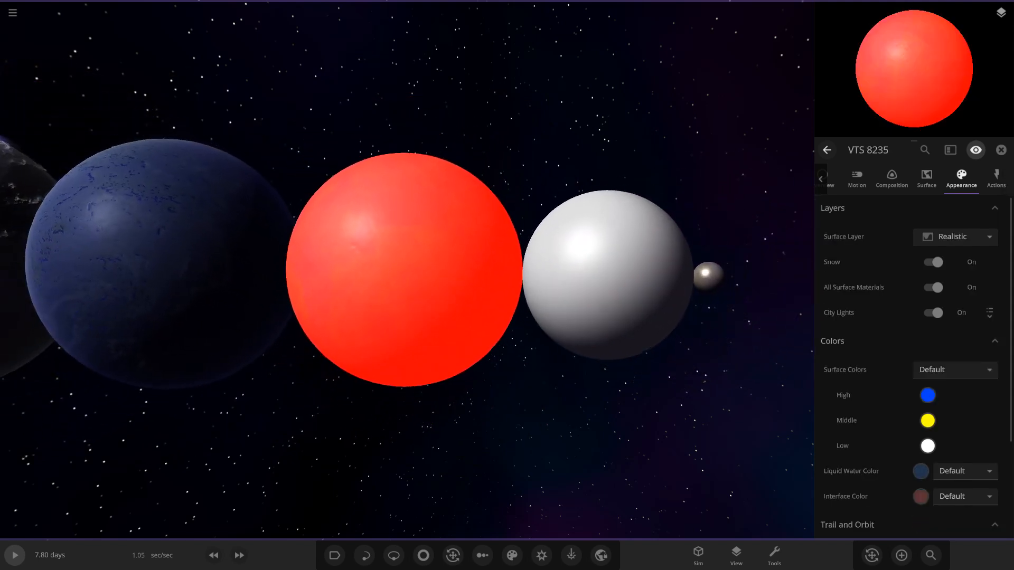
left_click(931, 313)
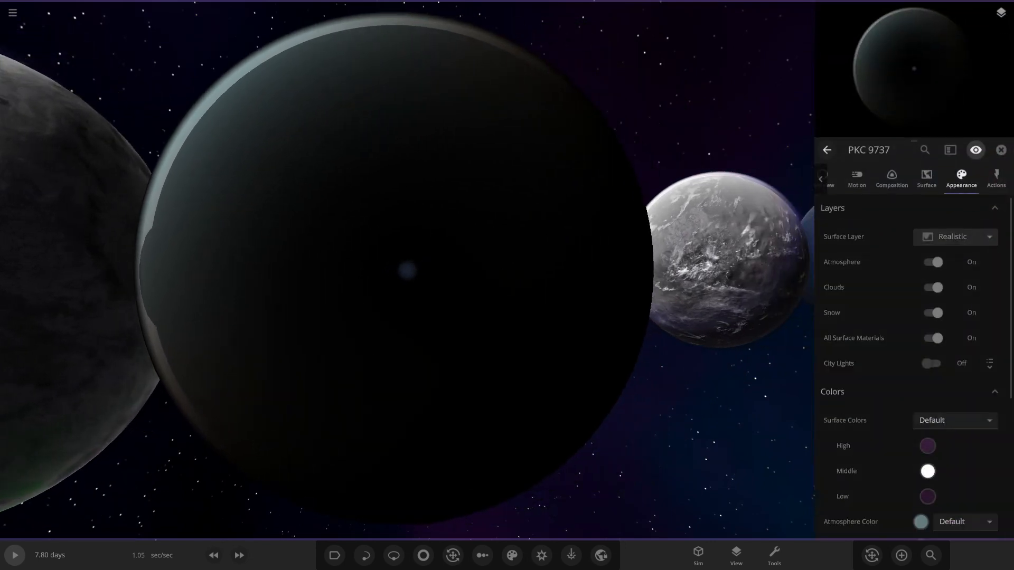
left_click(932, 262)
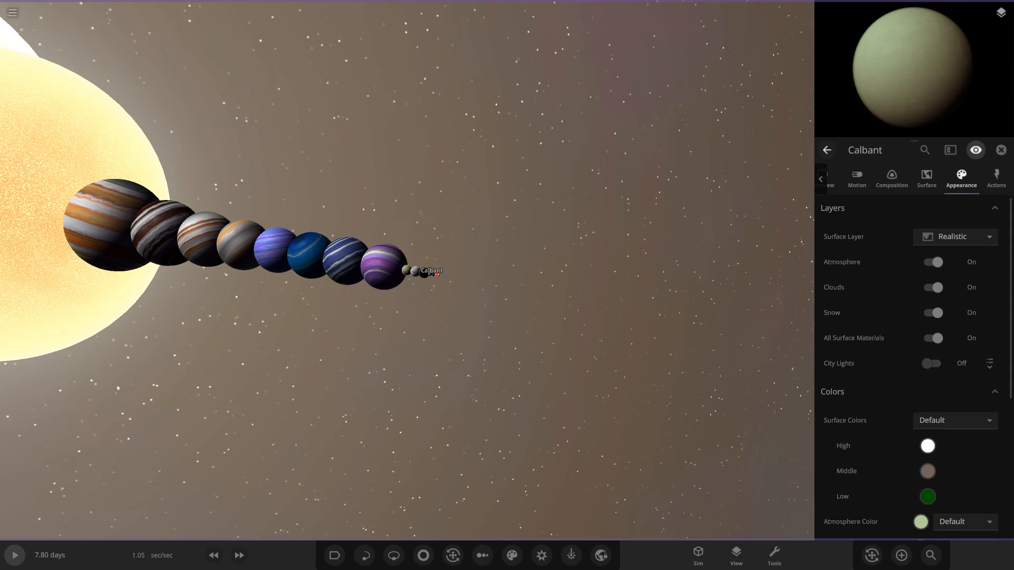
- Close Calbant's properties, leaving the planet lineup beside the star unobstructed
left_click(1000, 150)
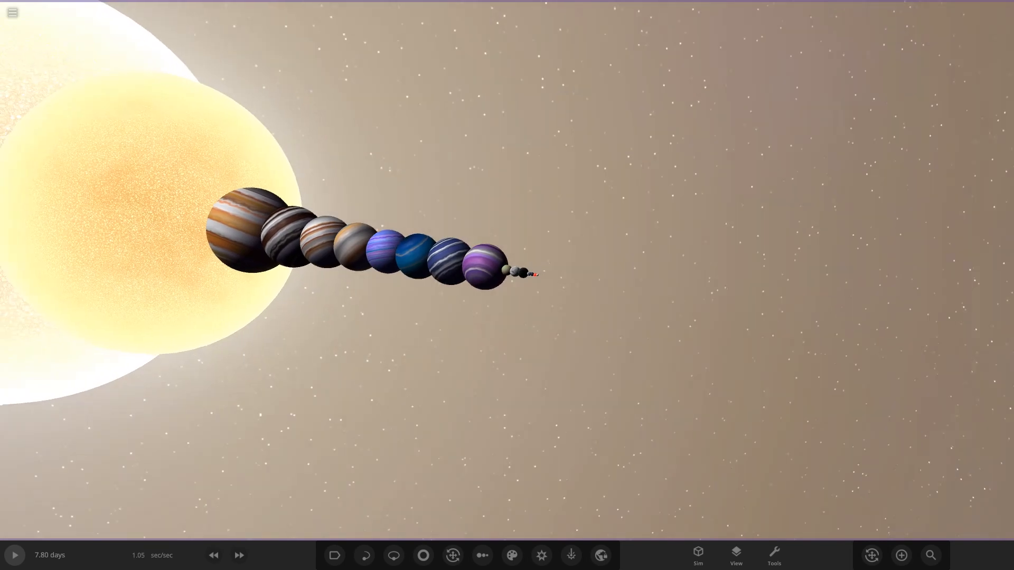